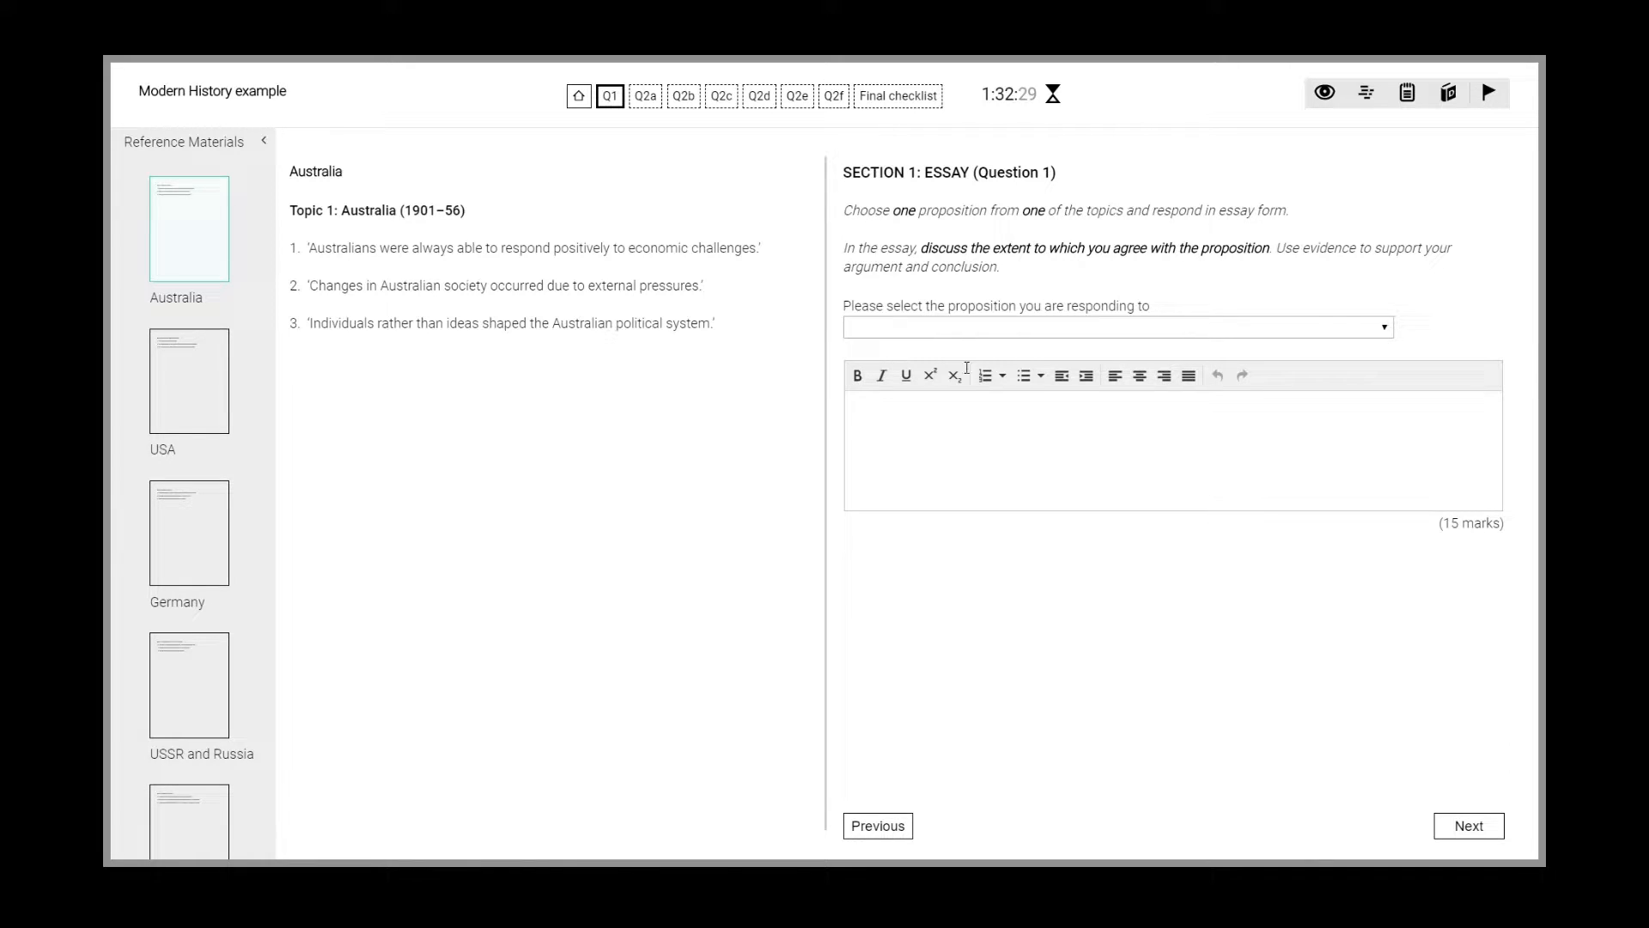
mouse_move(1367, 93)
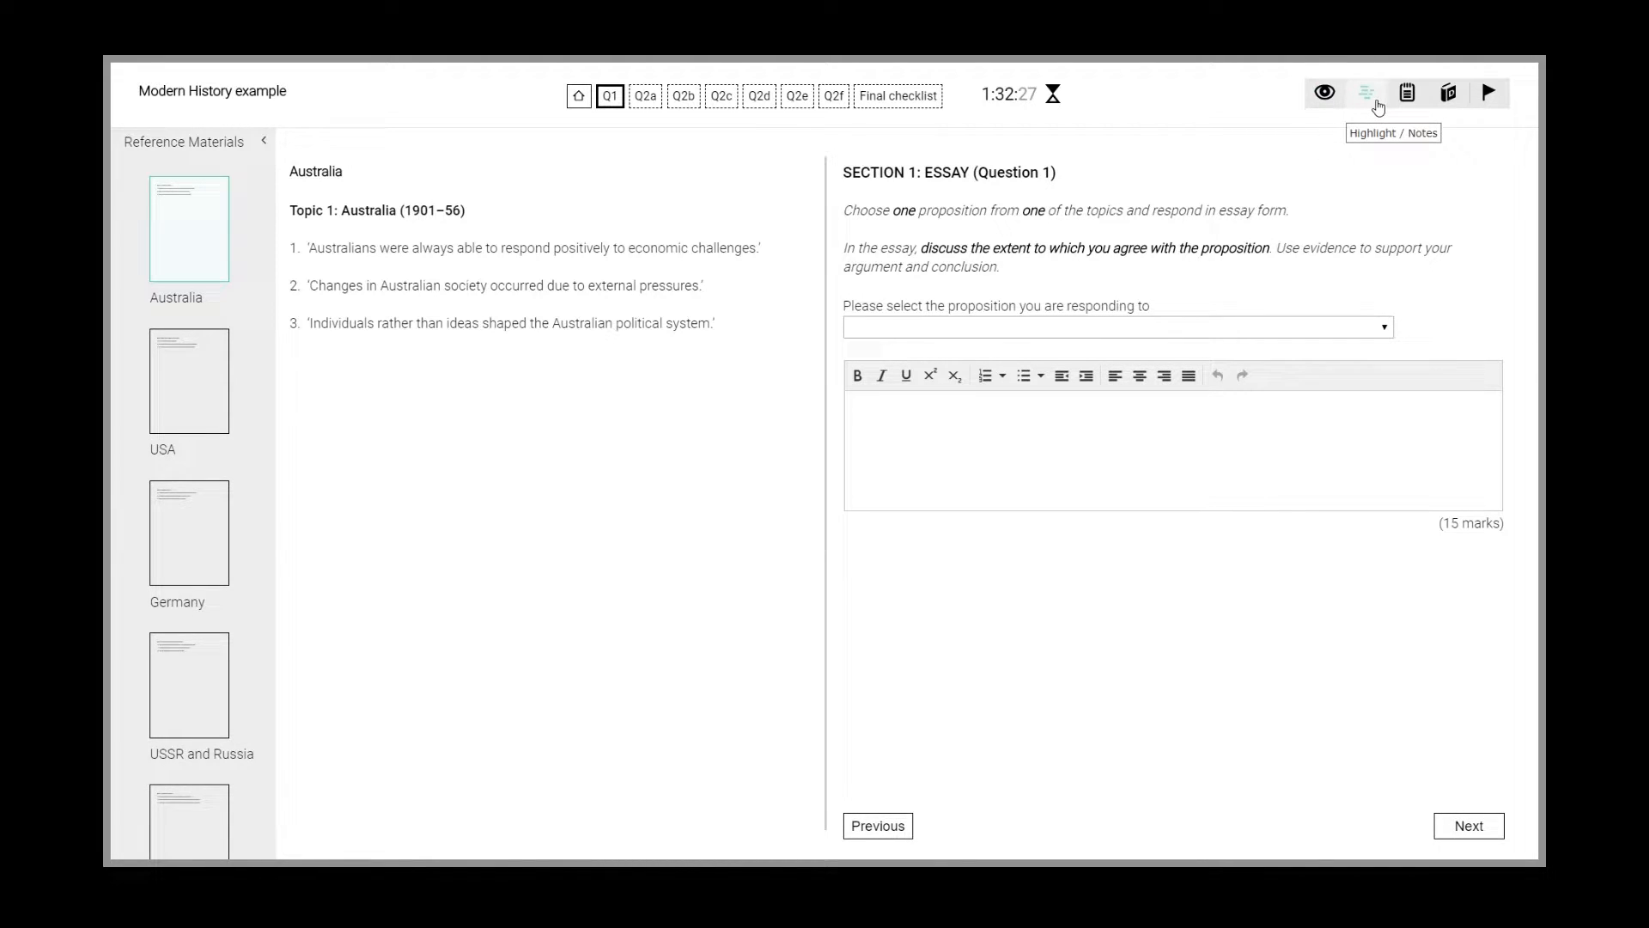
mouse_move(1407, 93)
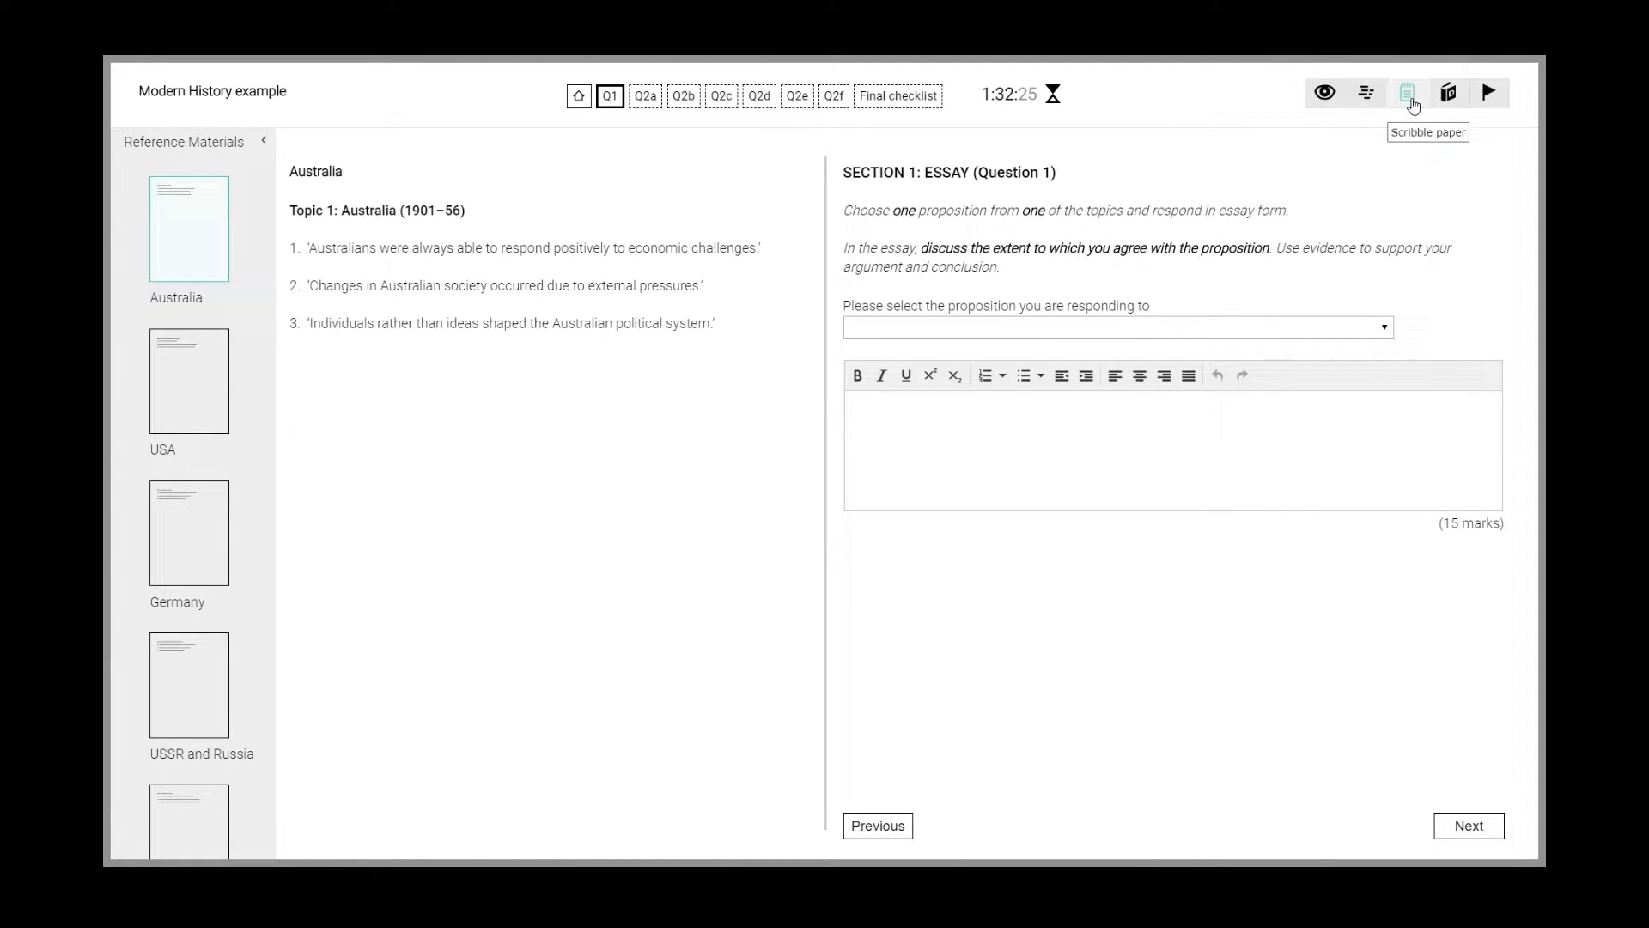
mouse_move(1457, 96)
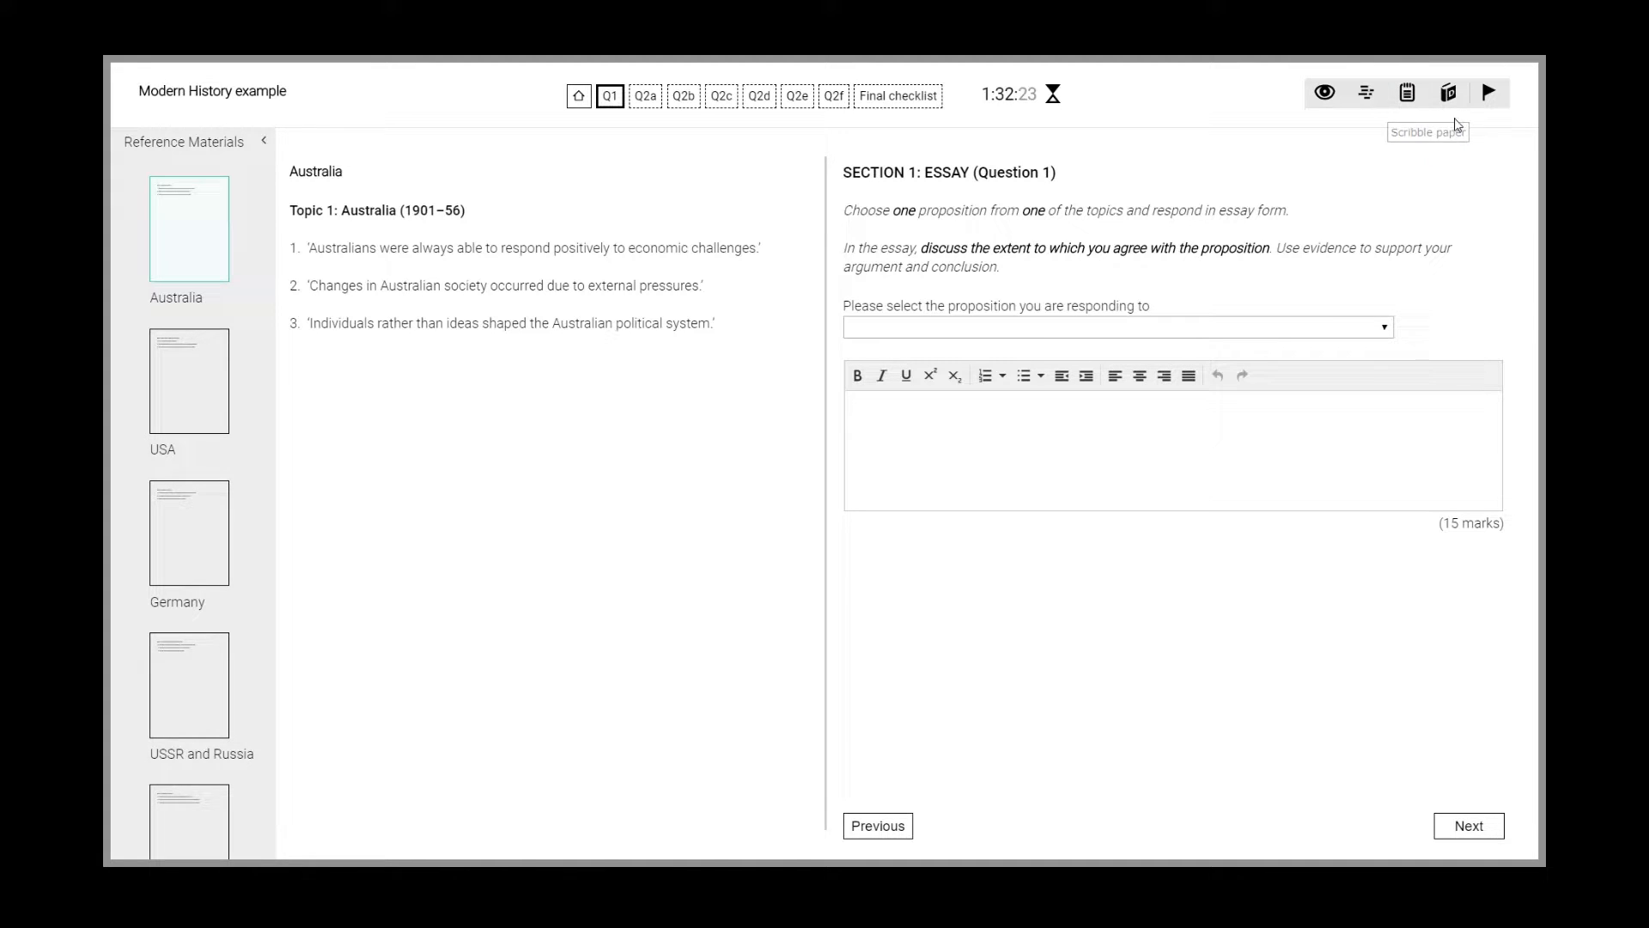
mouse_move(1489, 93)
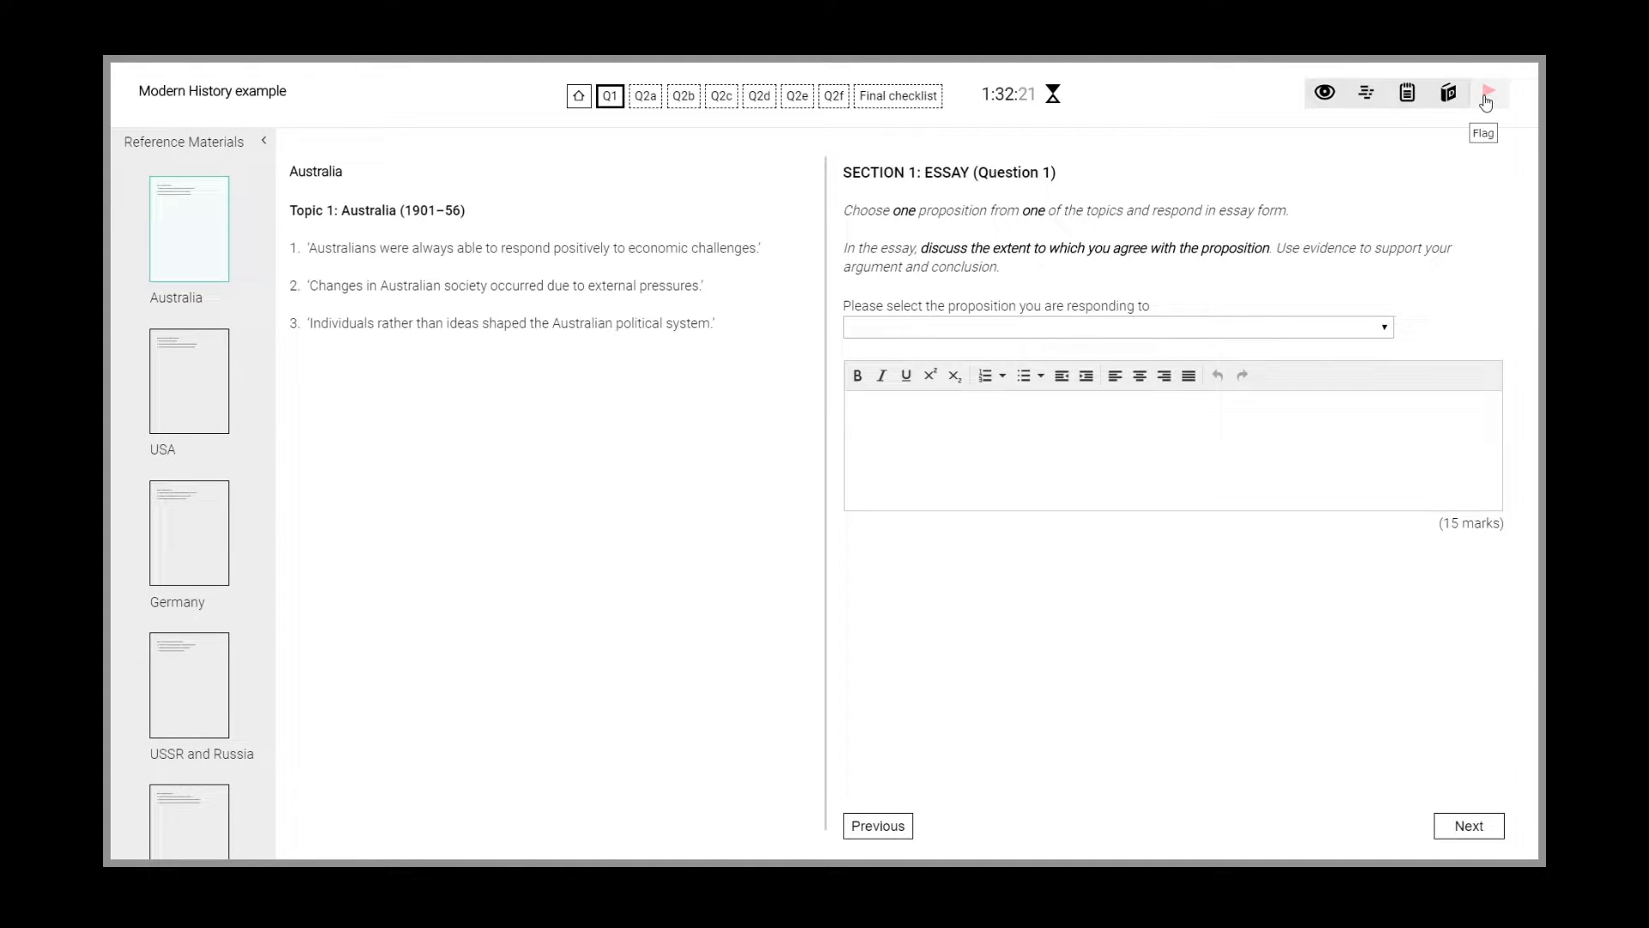
With the Highlight / Notes tool, highlight 'Choose one' in yellow and 'In the essay' in blue.
left_click(1486, 93)
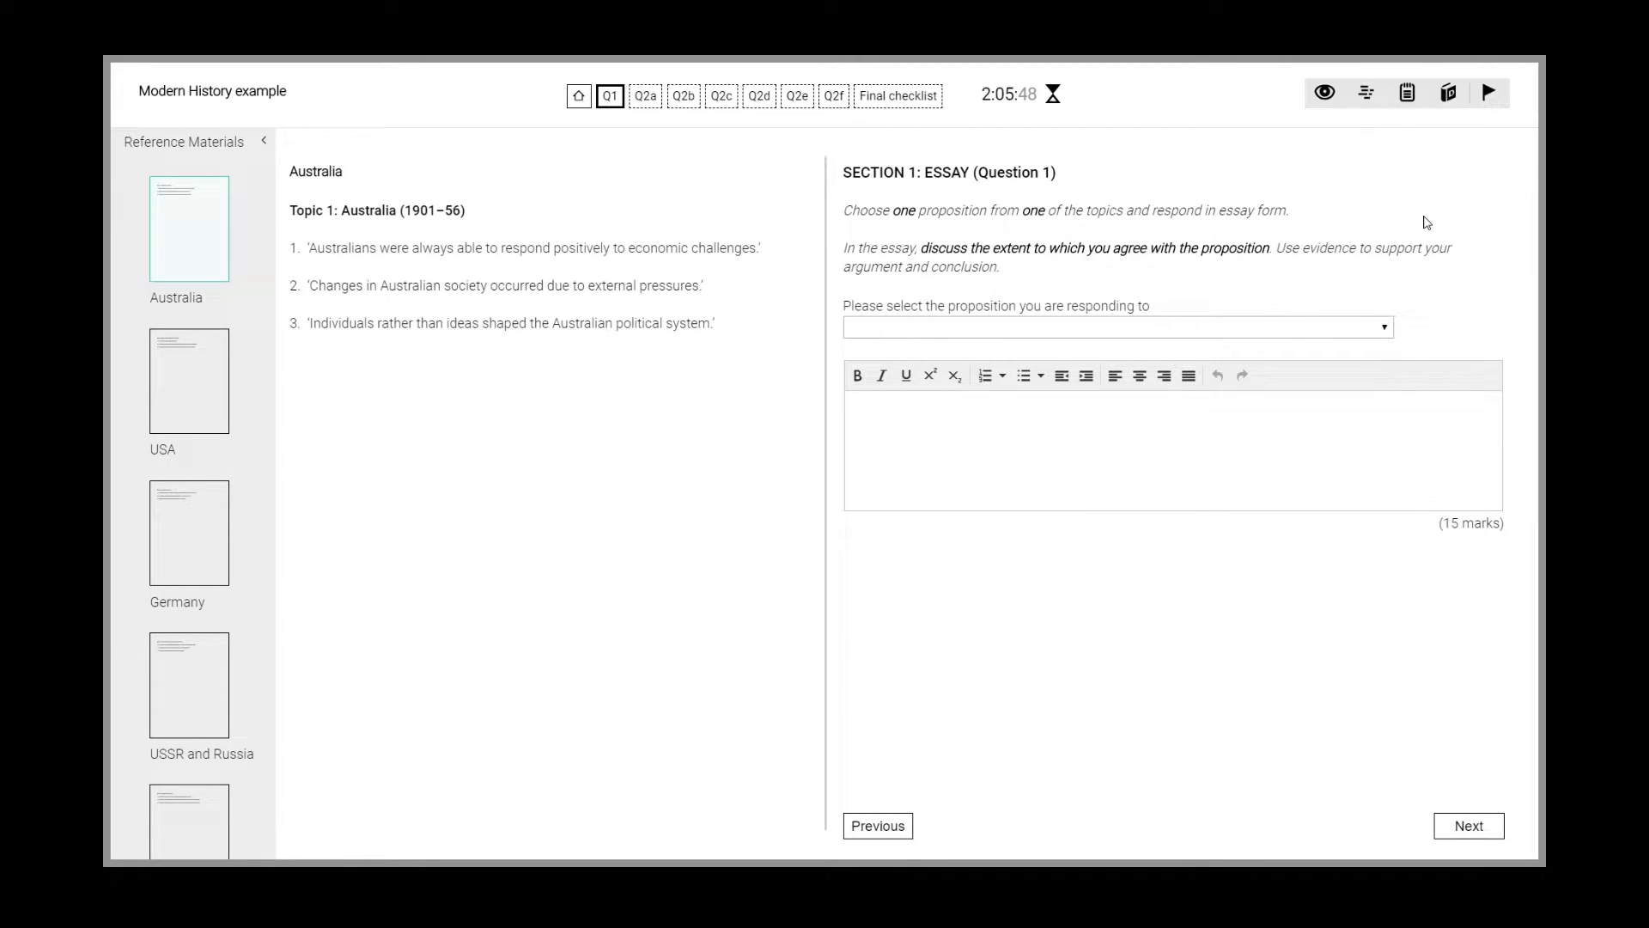
mouse_move(1364, 93)
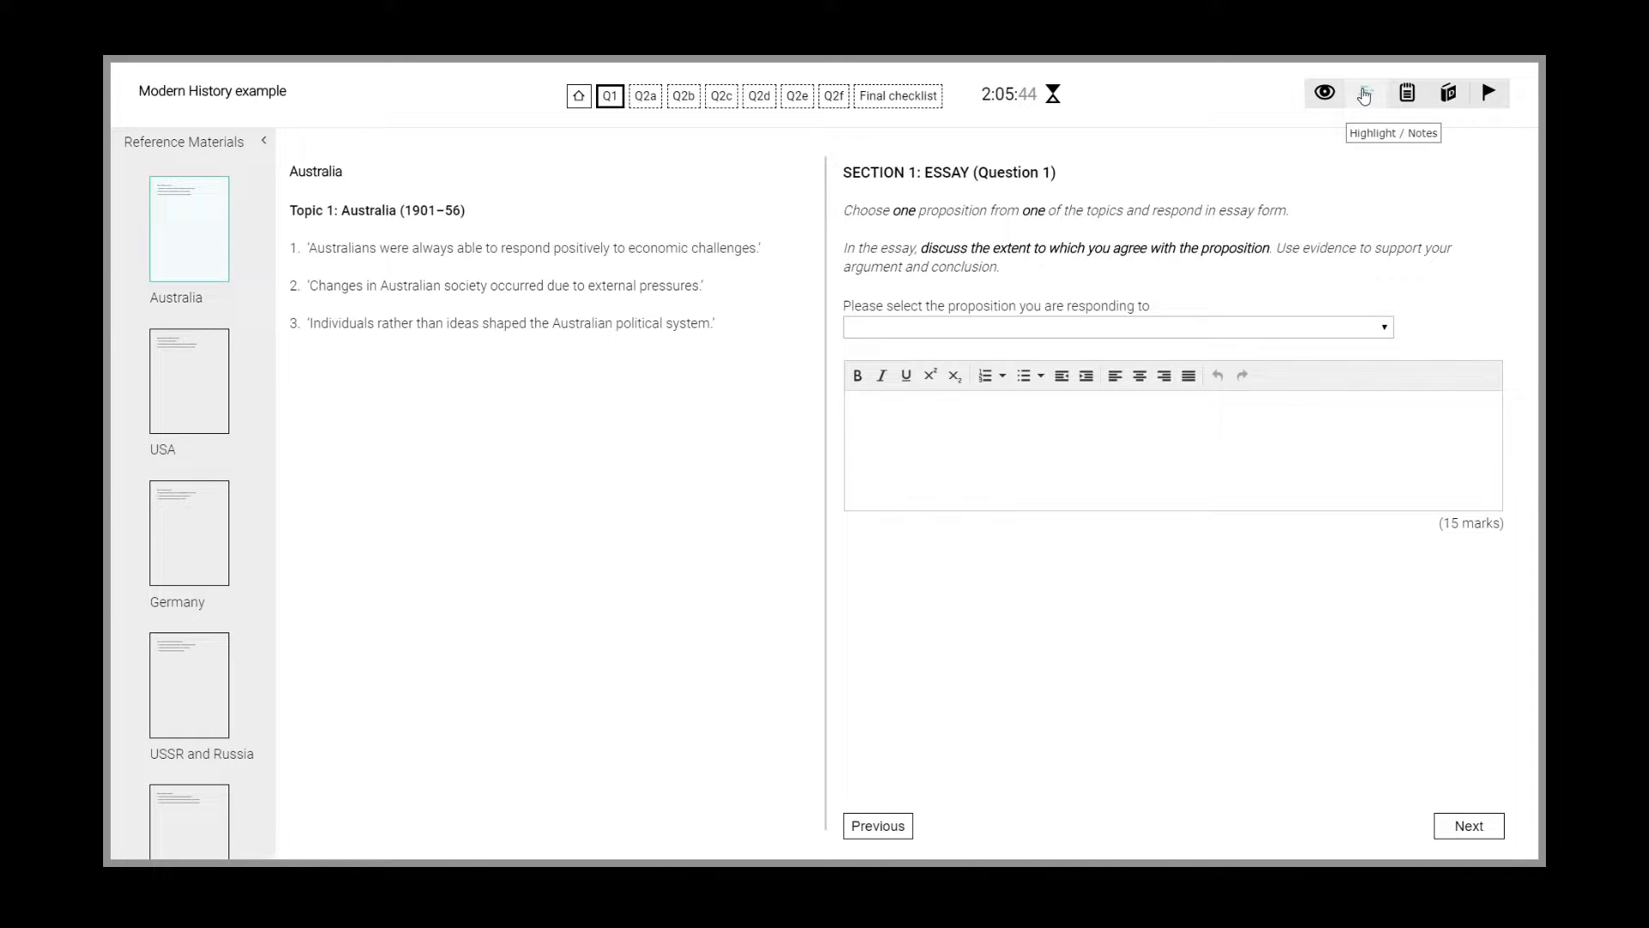
left_click(1364, 93)
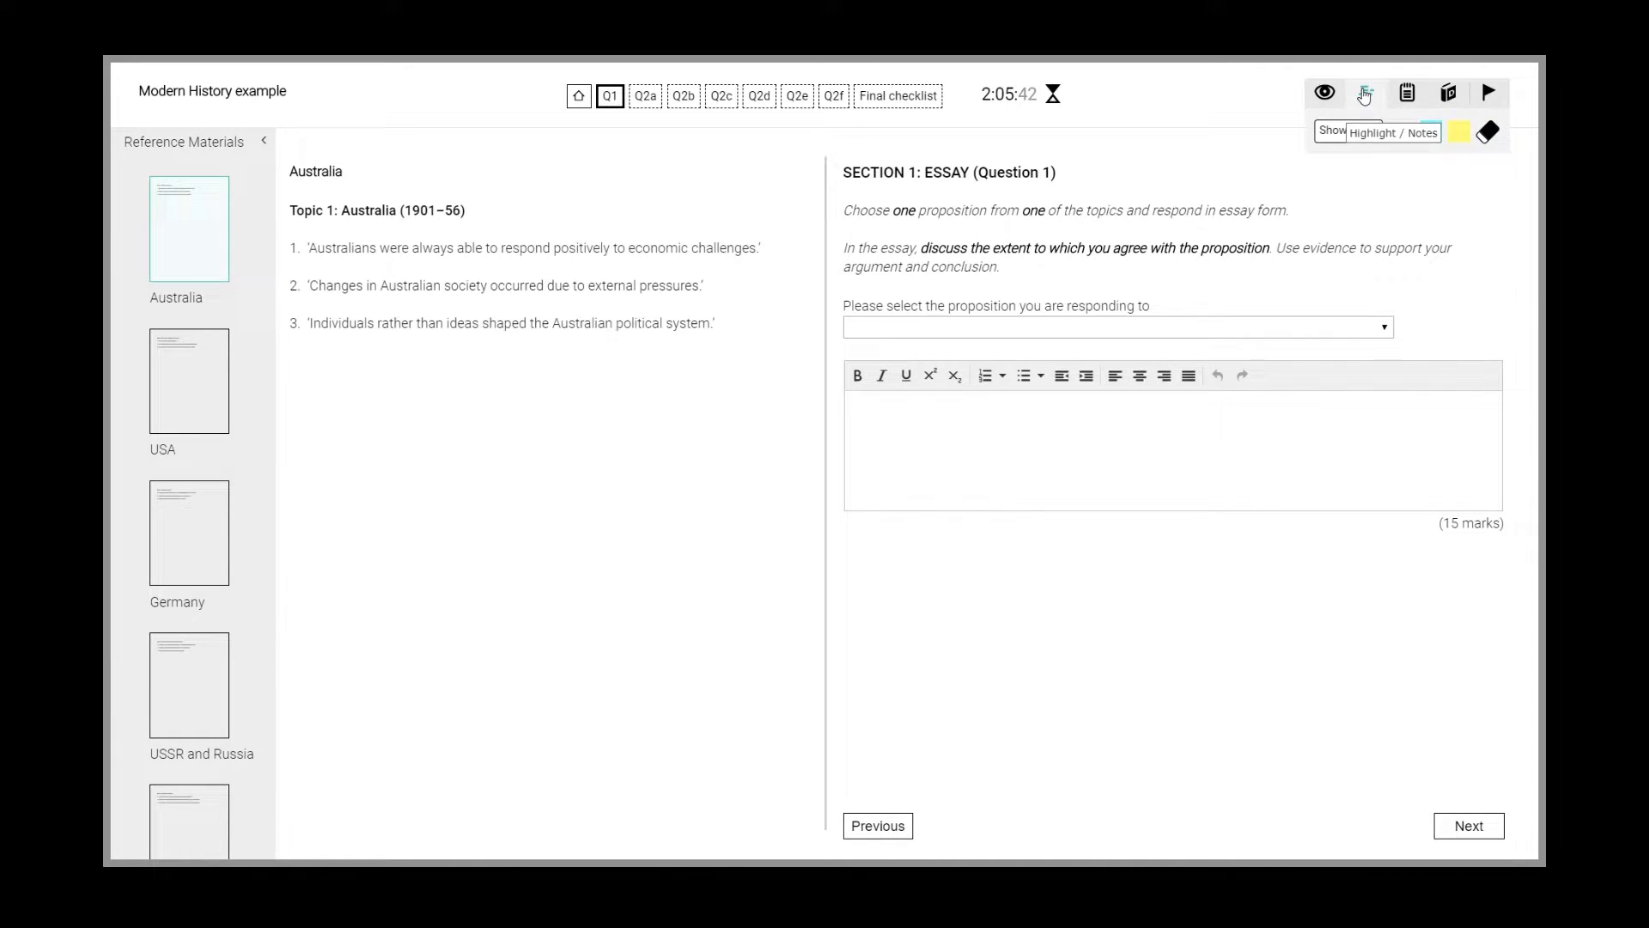
left_click(1365, 93)
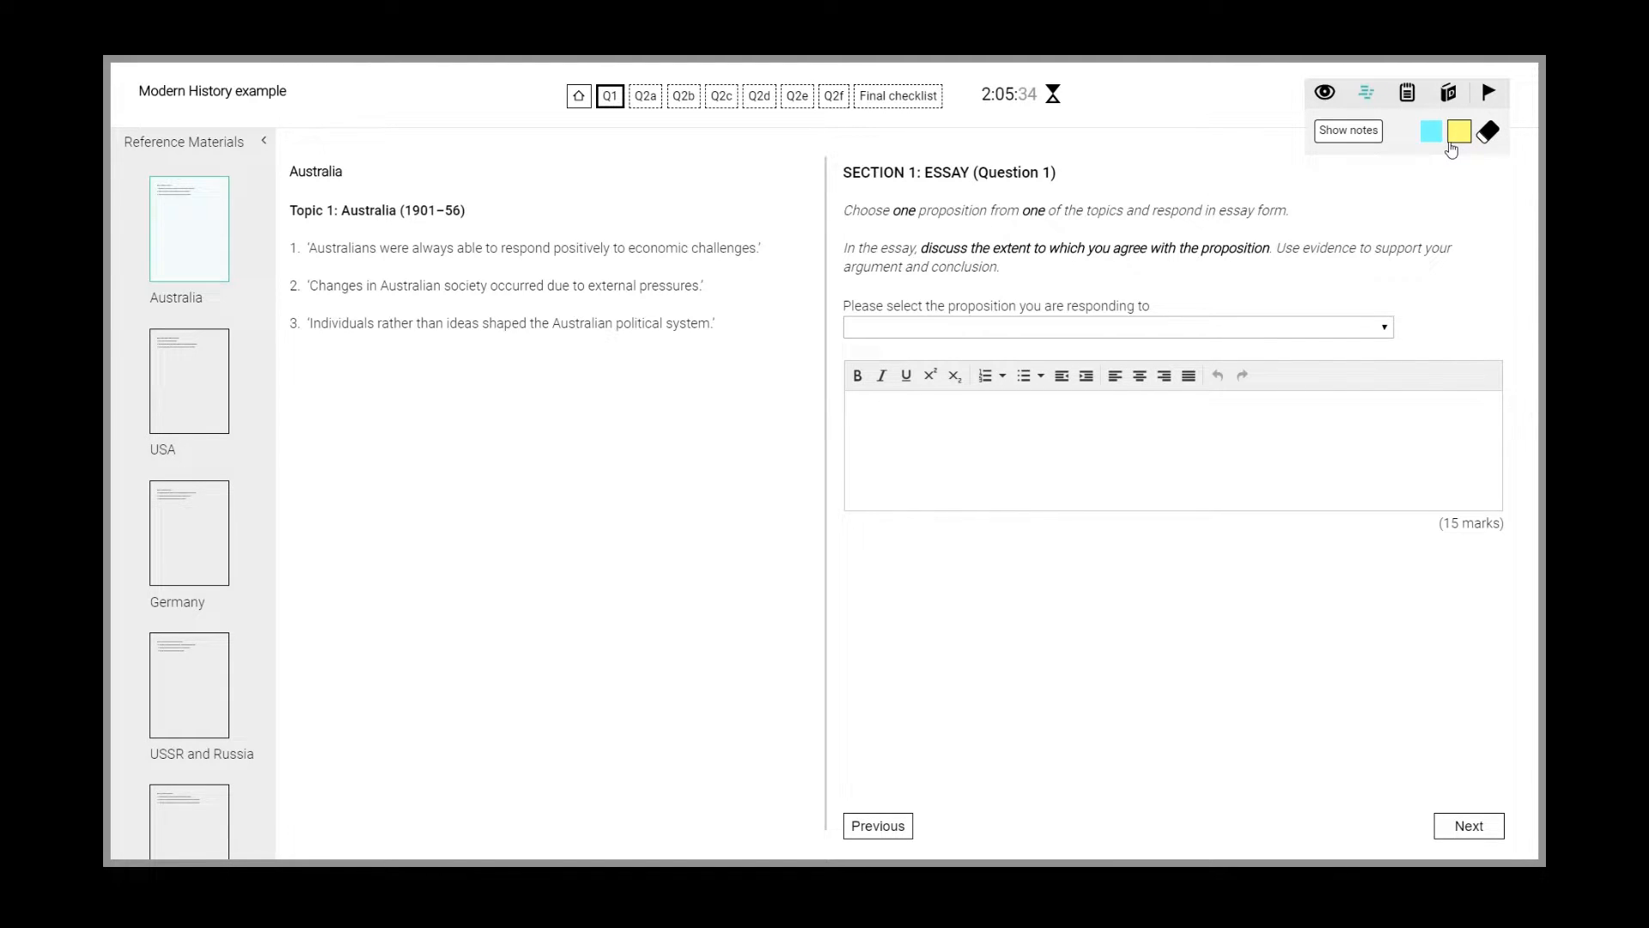
double_click(865, 209)
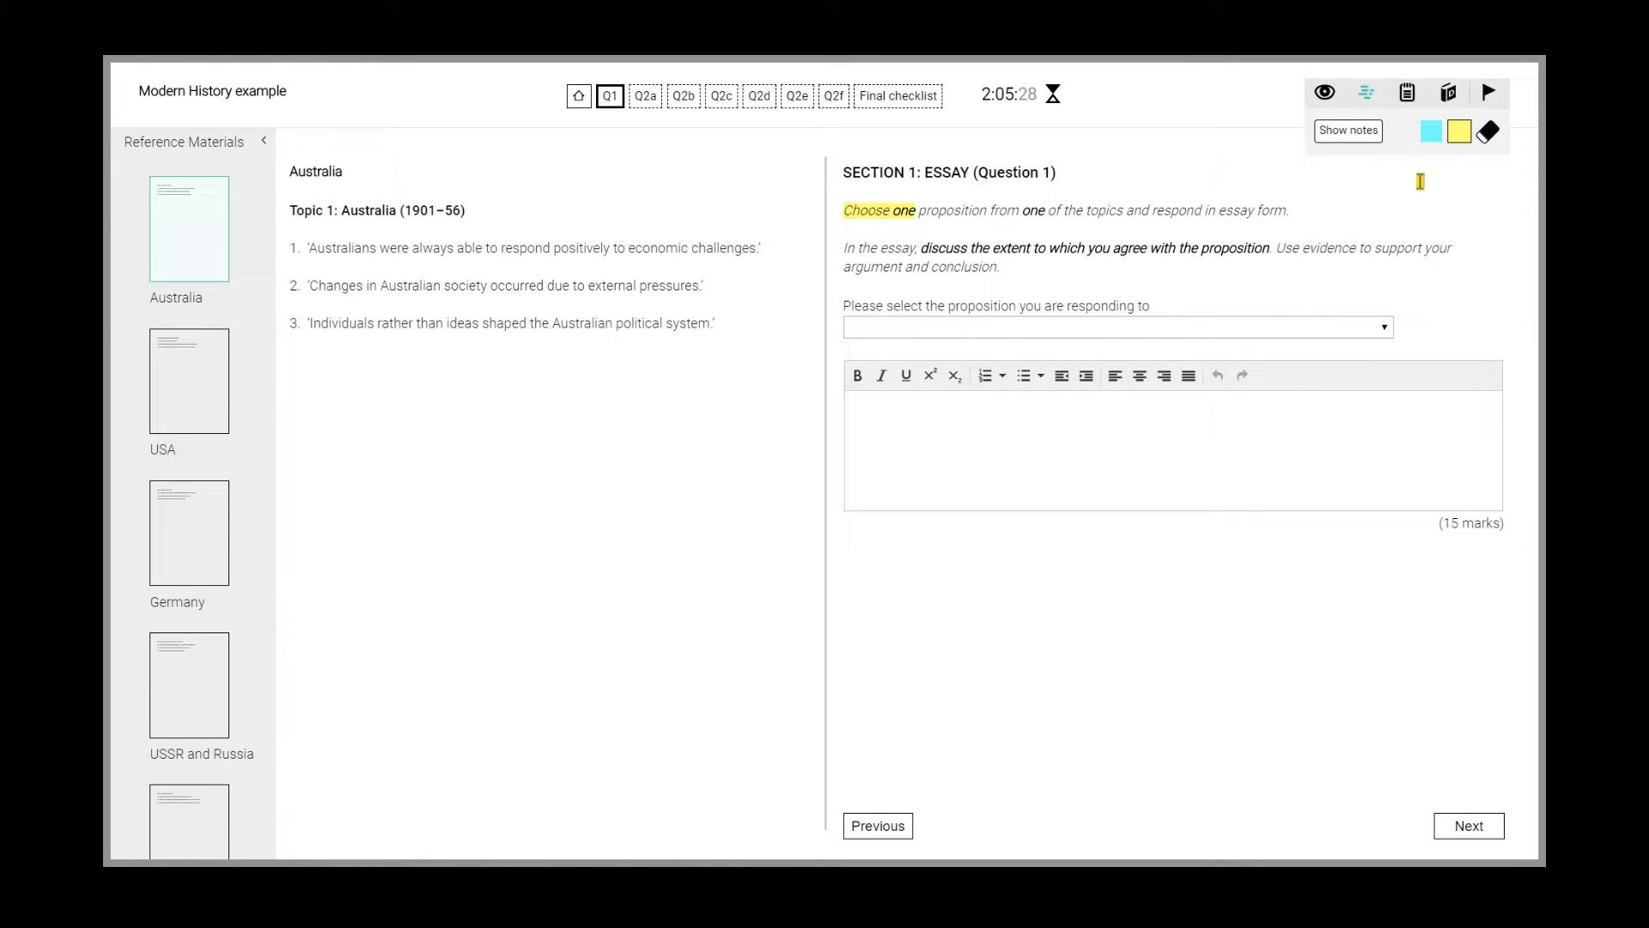
left_click(1429, 130)
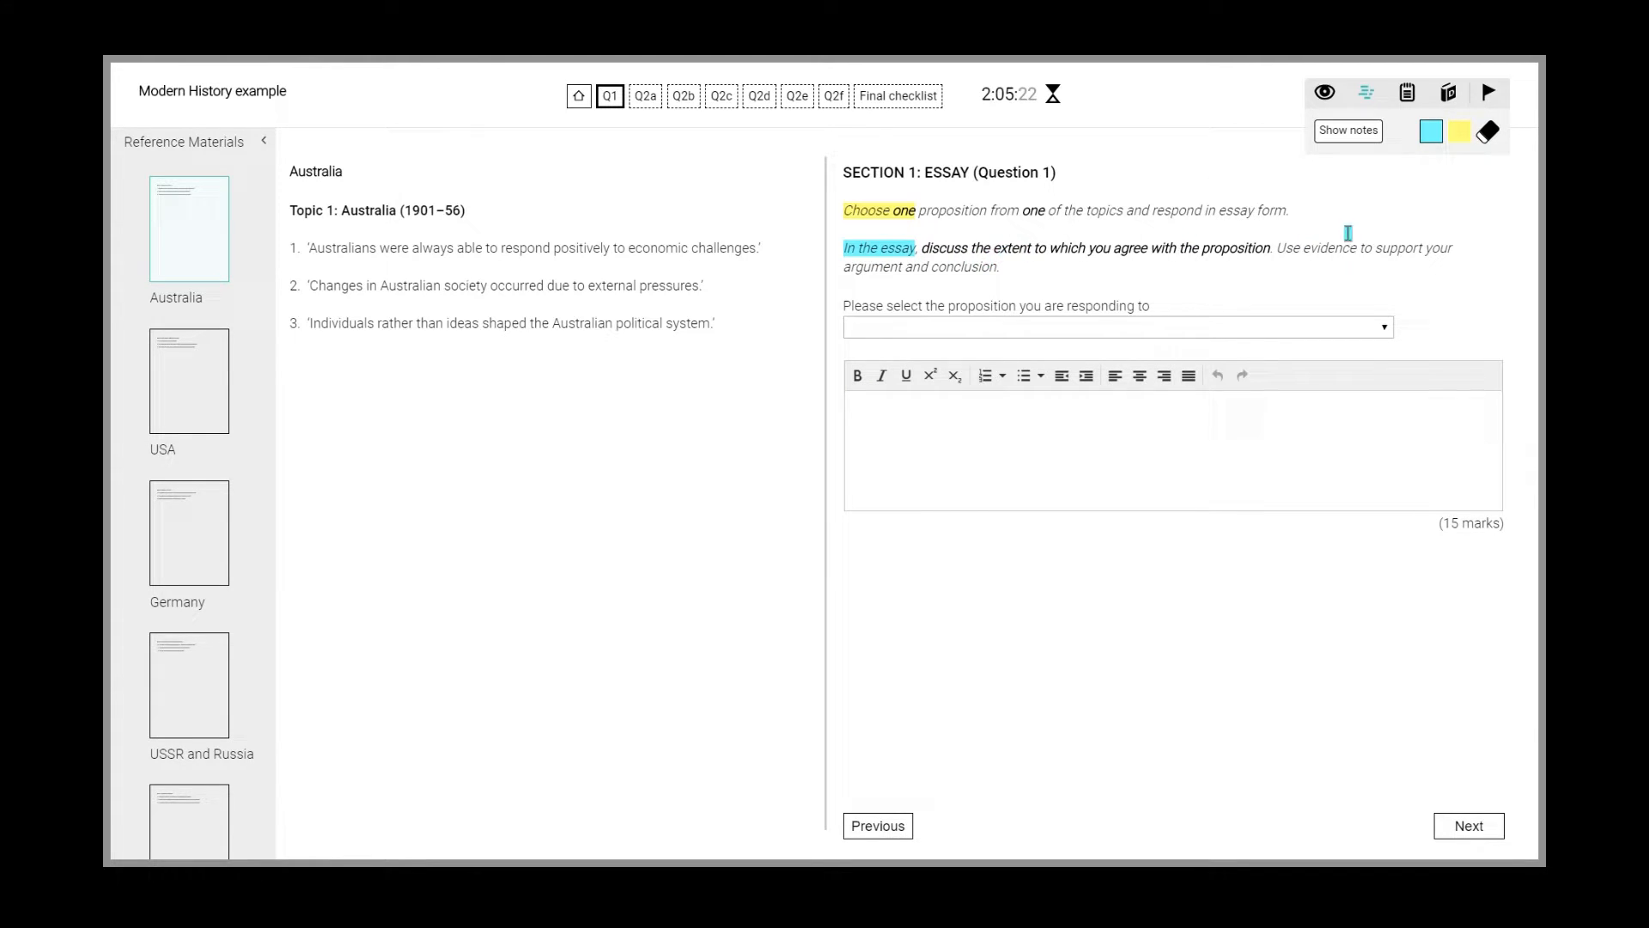
mouse_move(1430, 131)
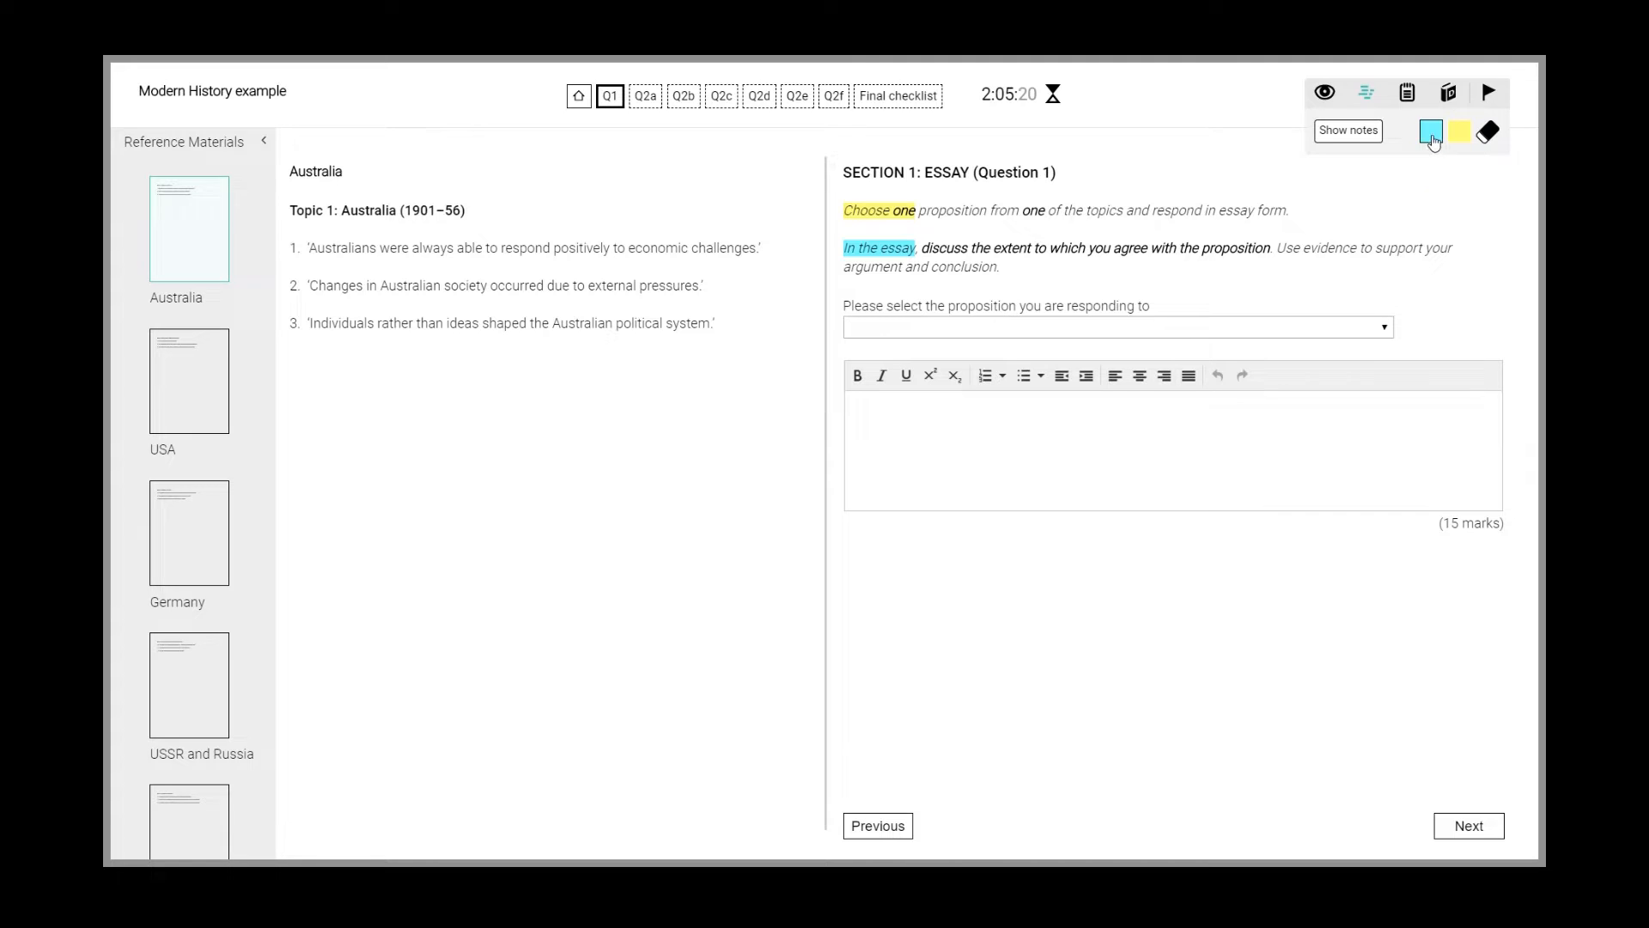
mouse_move(1437, 182)
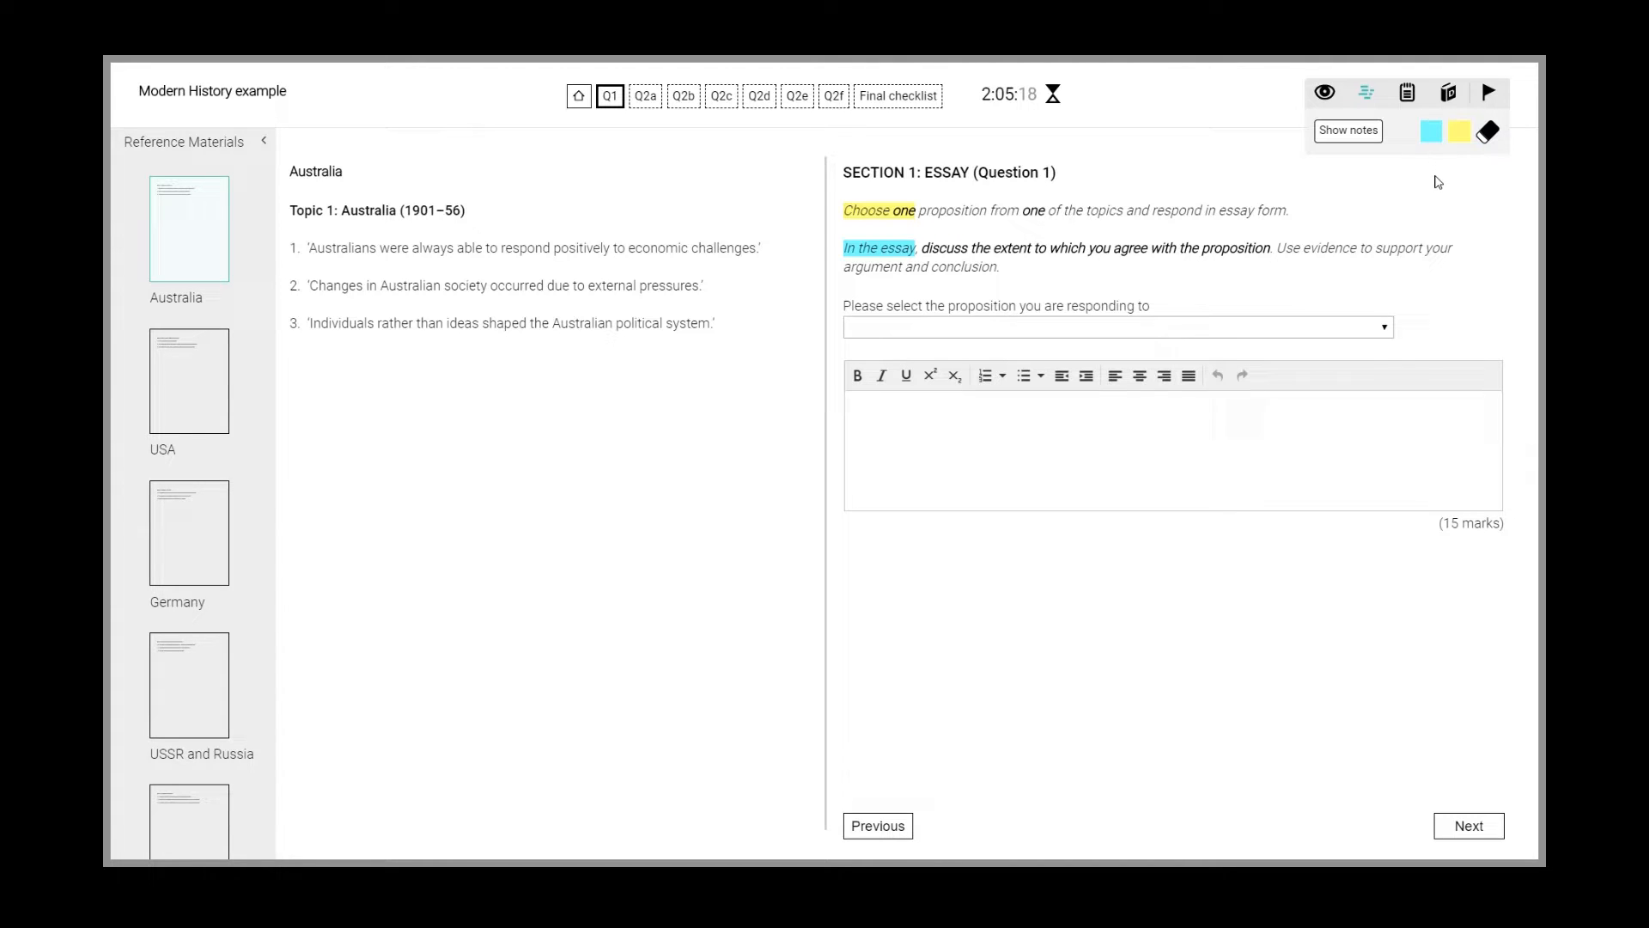
mouse_move(1432, 184)
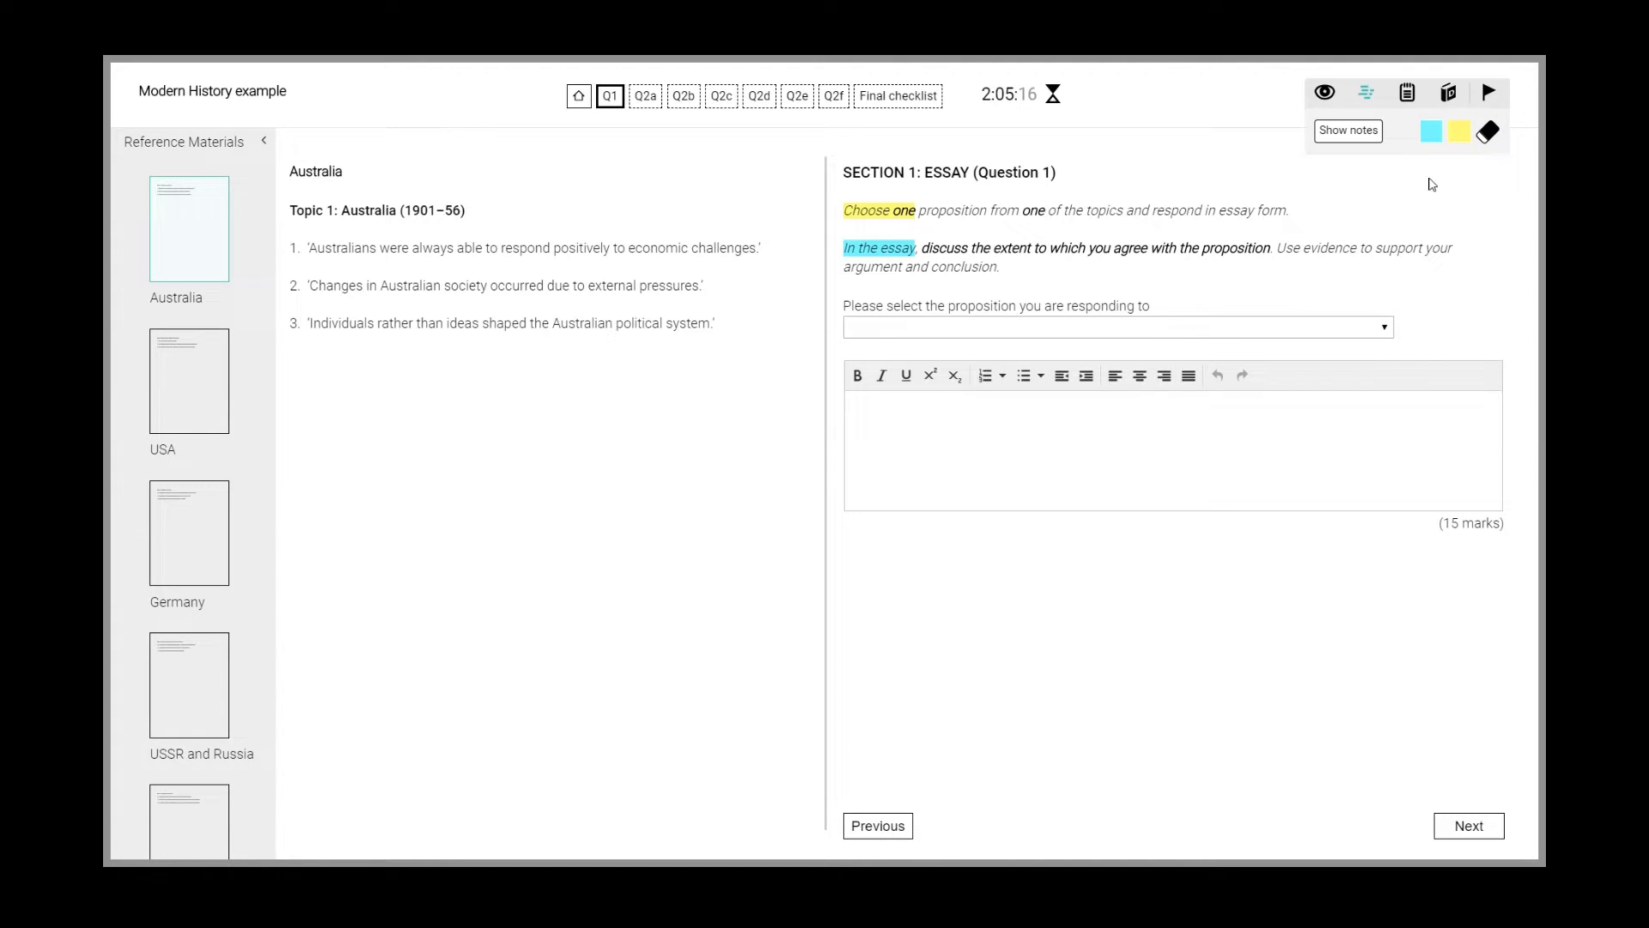
mouse_move(1432, 160)
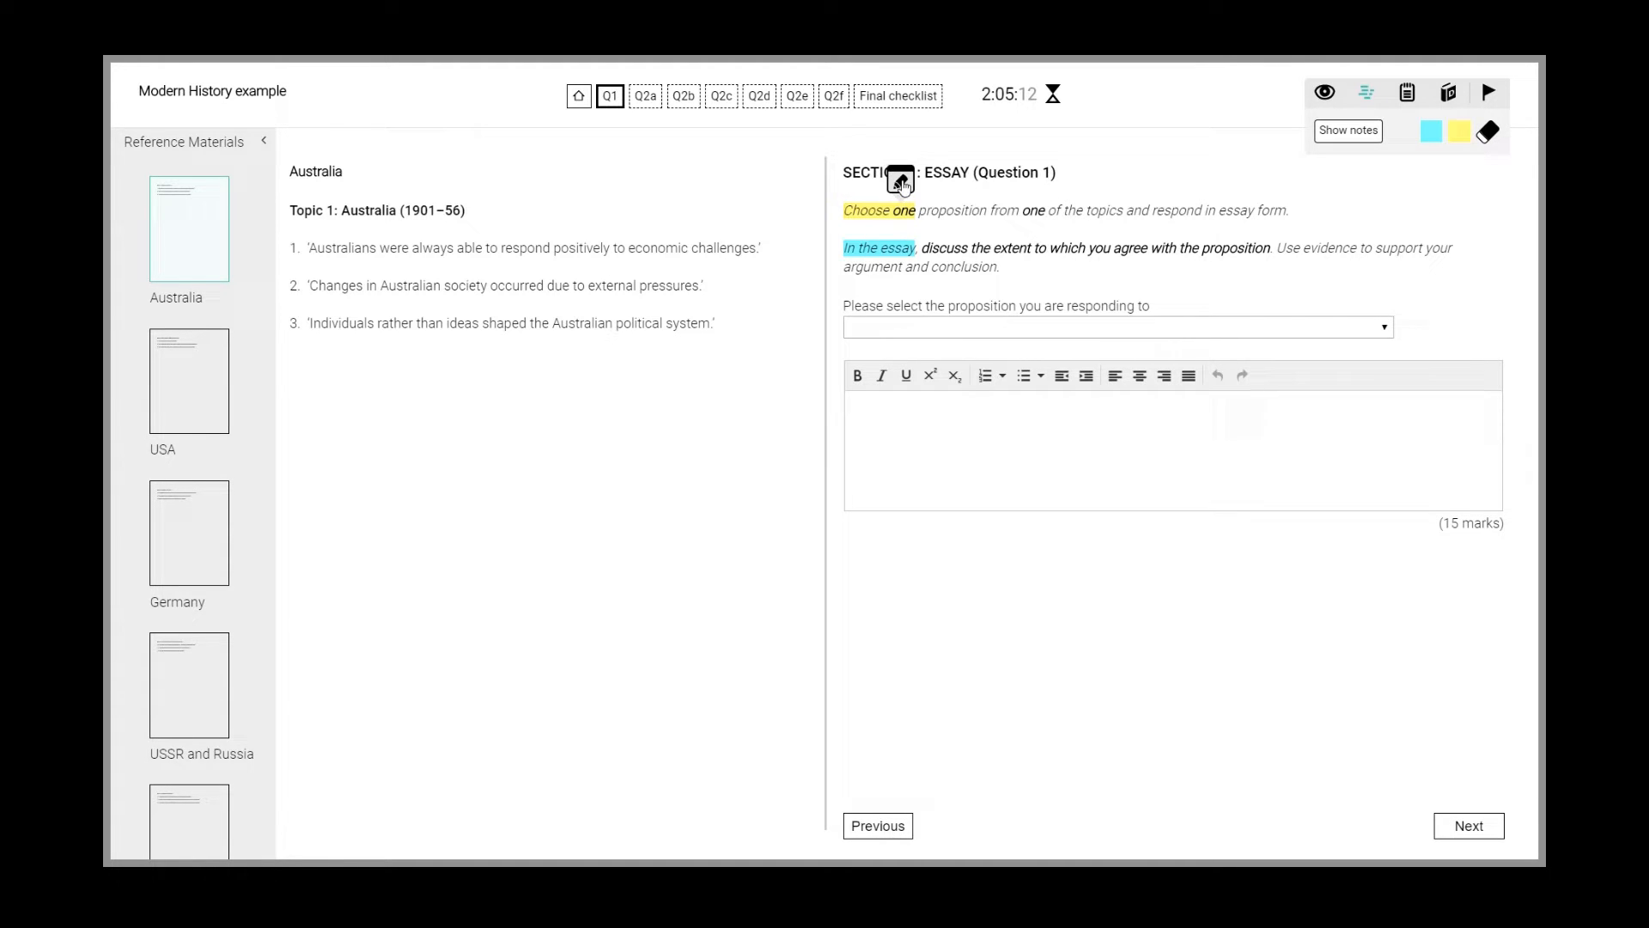
Add note '1' to the yellow highlight and 'and respond' to the blue one, then hide notes.
left_click(1348, 130)
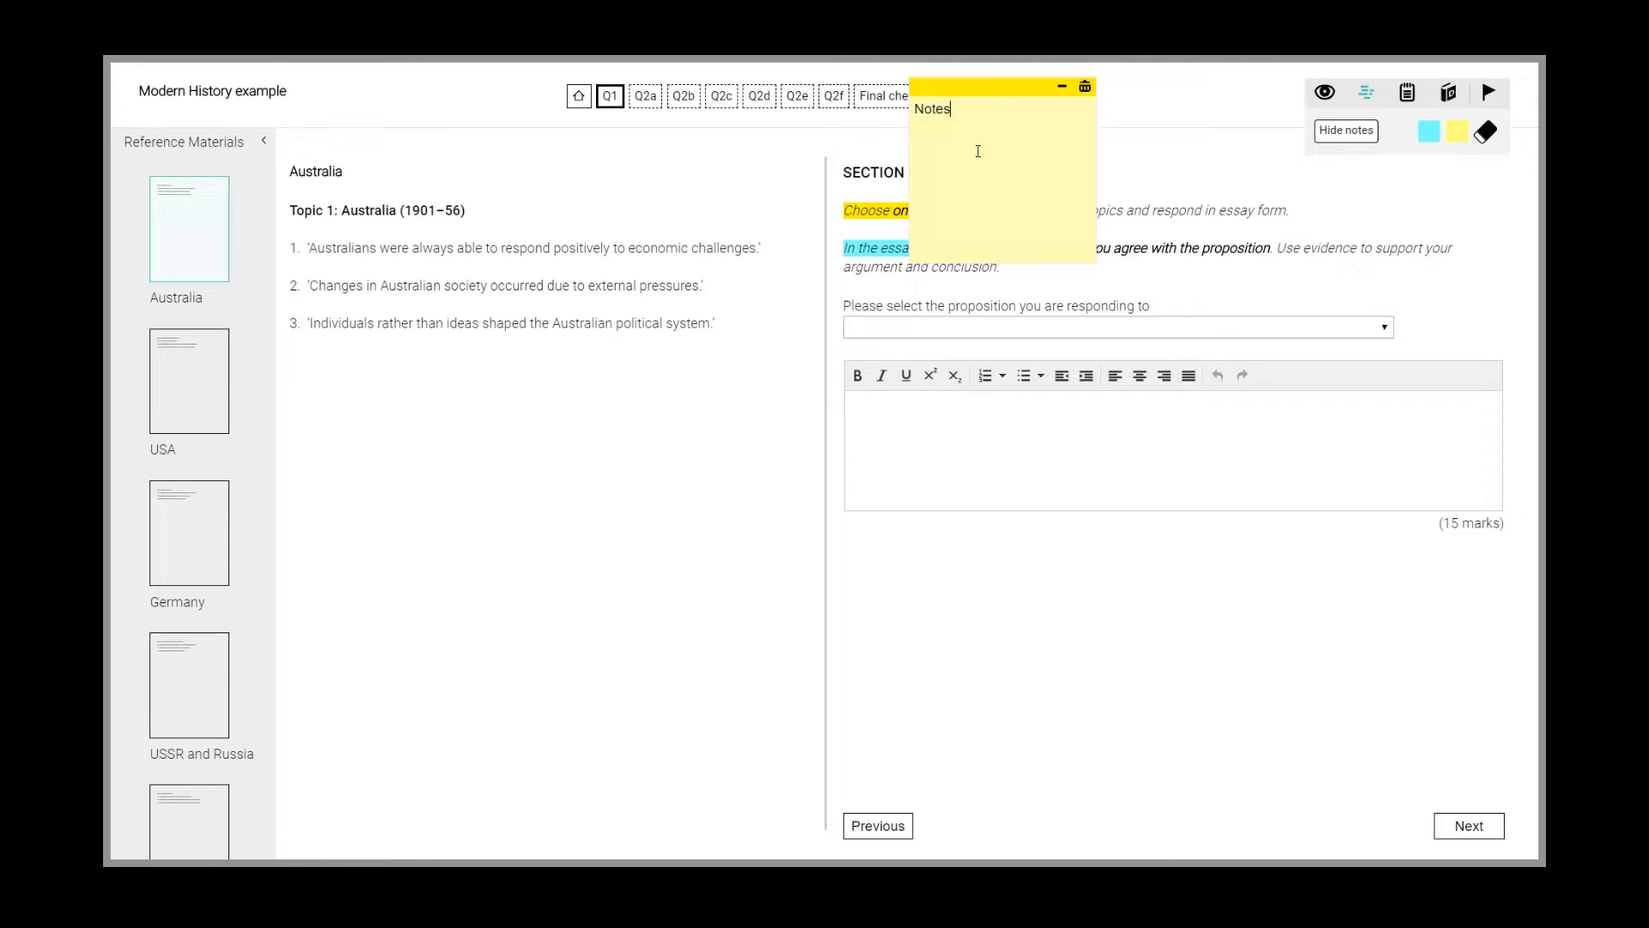
type("1")
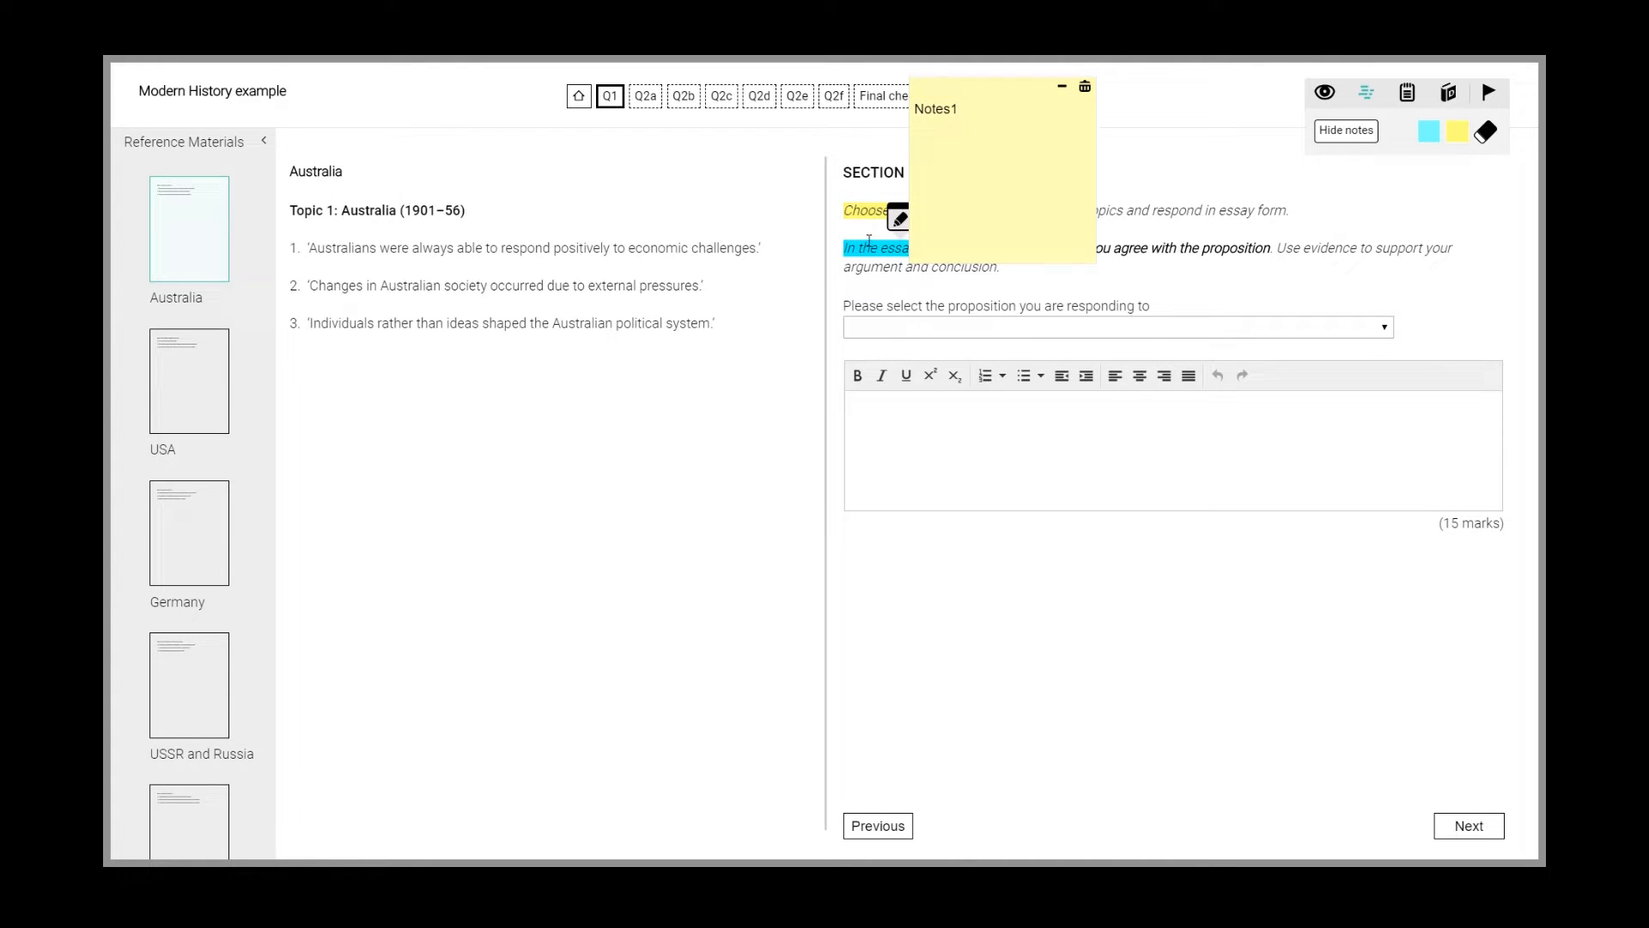
left_click(1427, 130)
type("Notes 2")
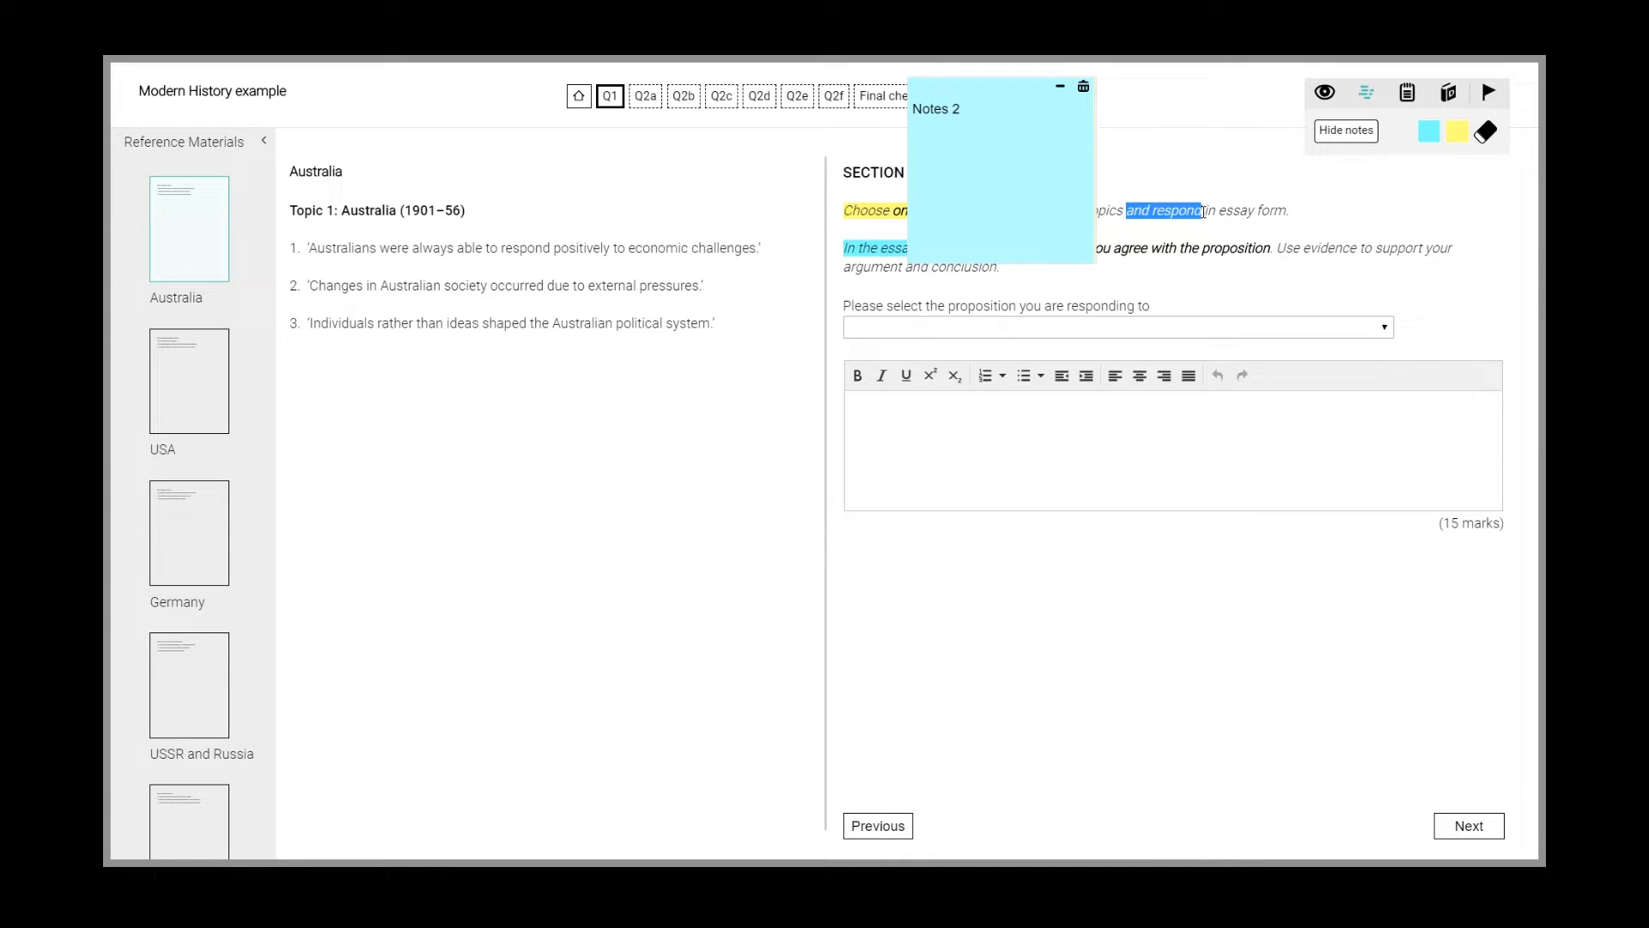
left_click(968, 158)
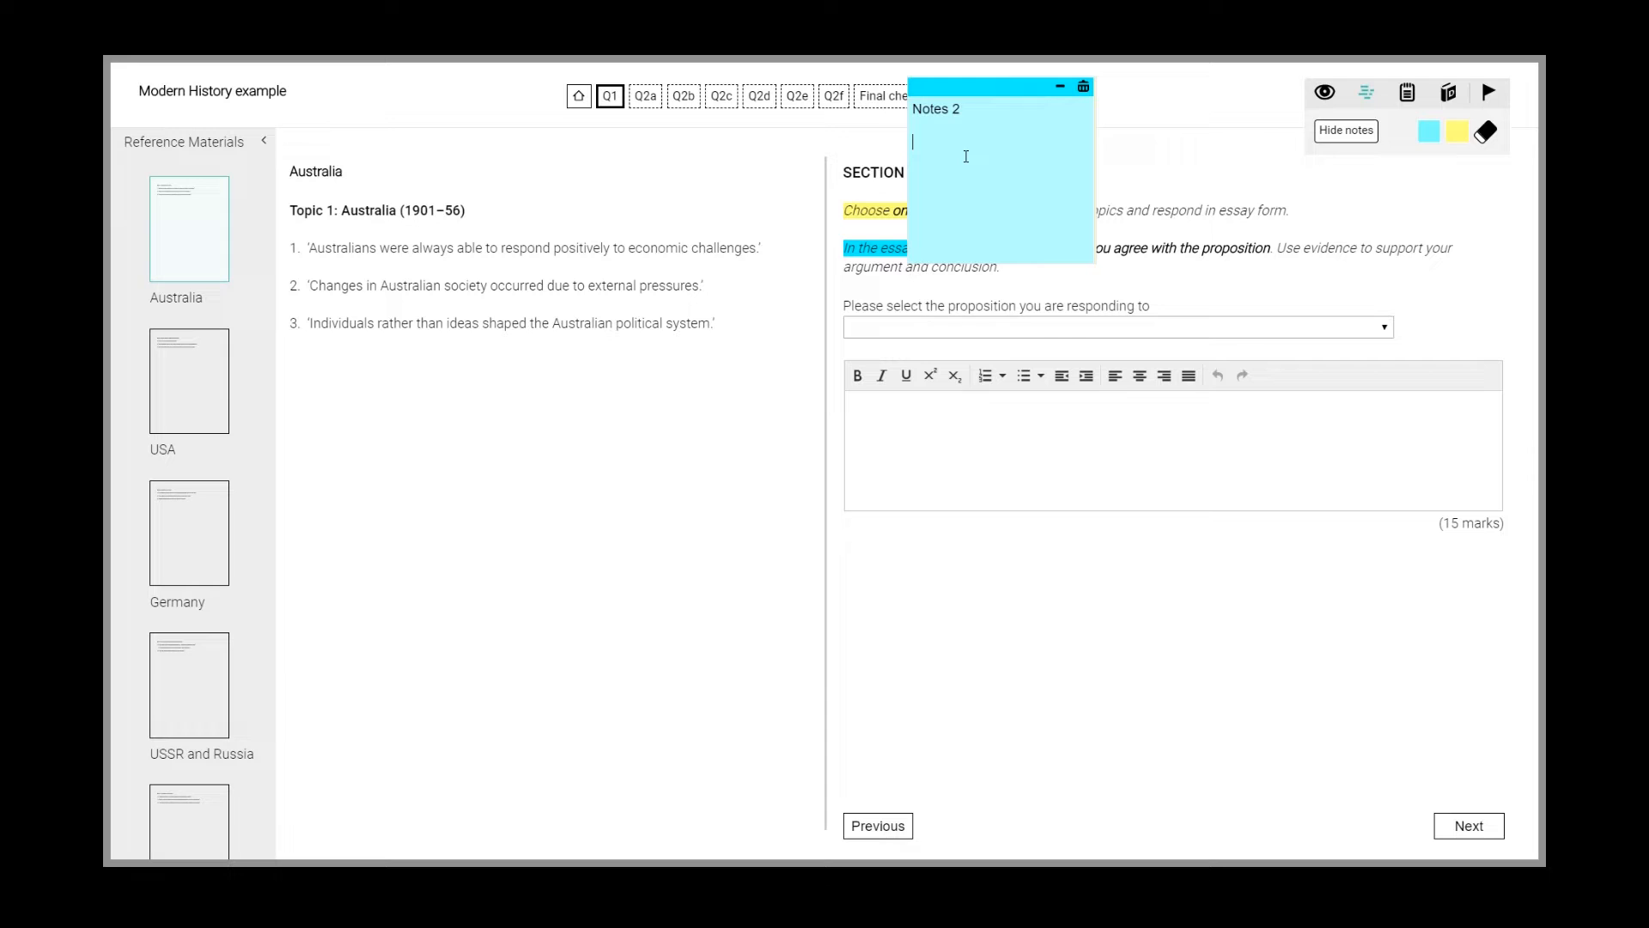
type("and respond")
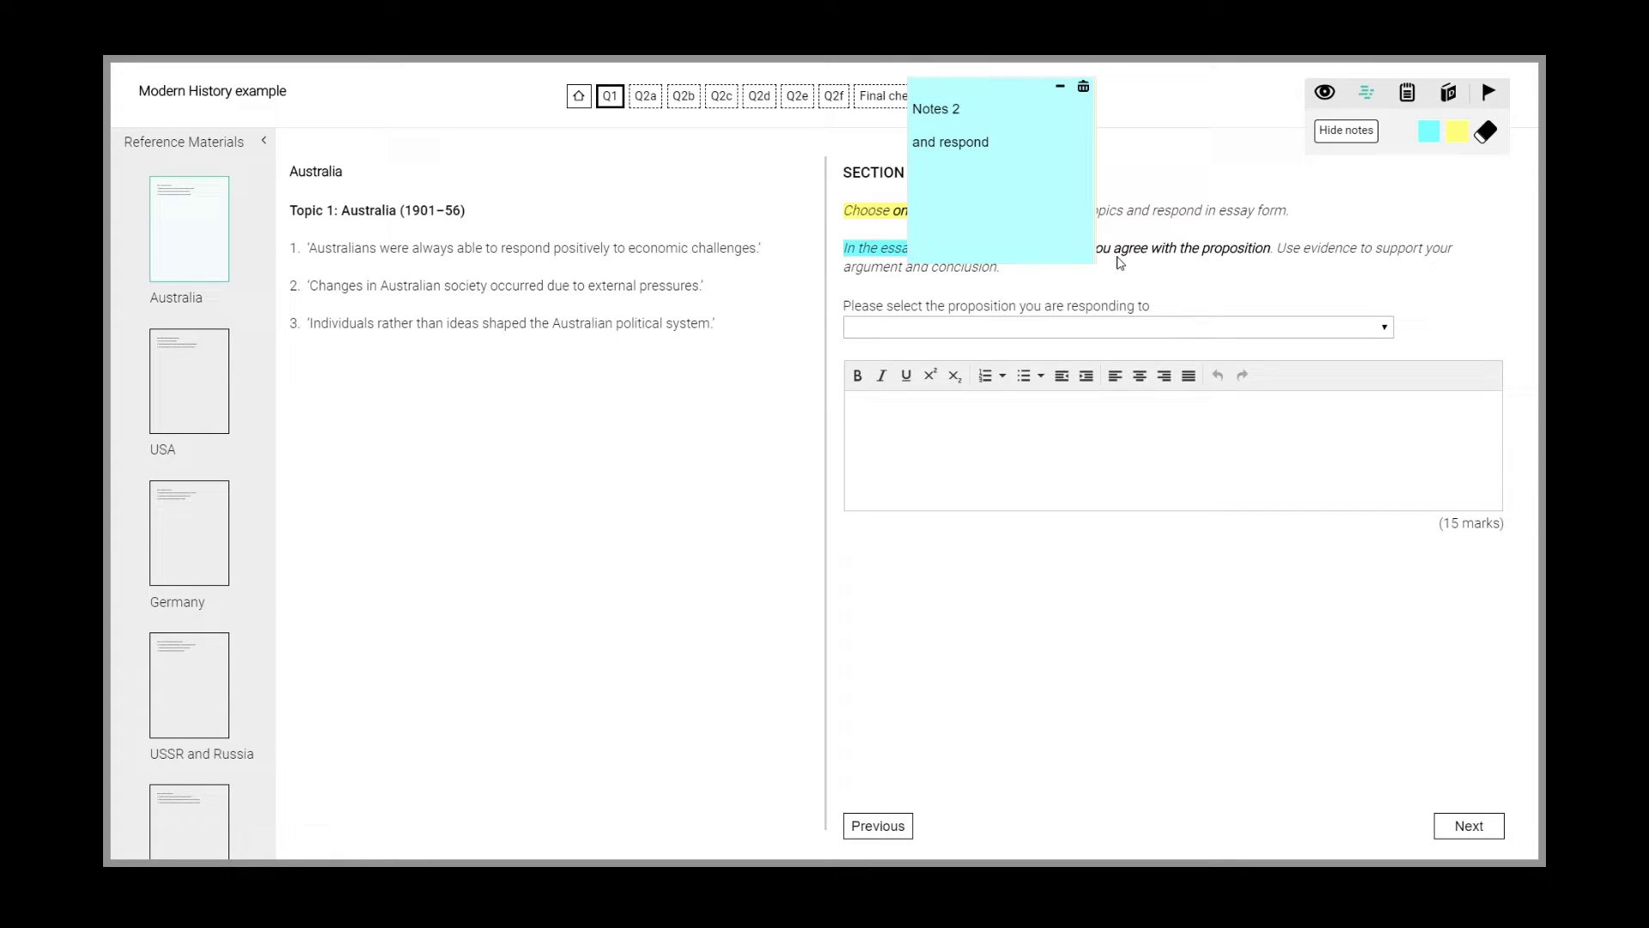
mouse_move(1083, 154)
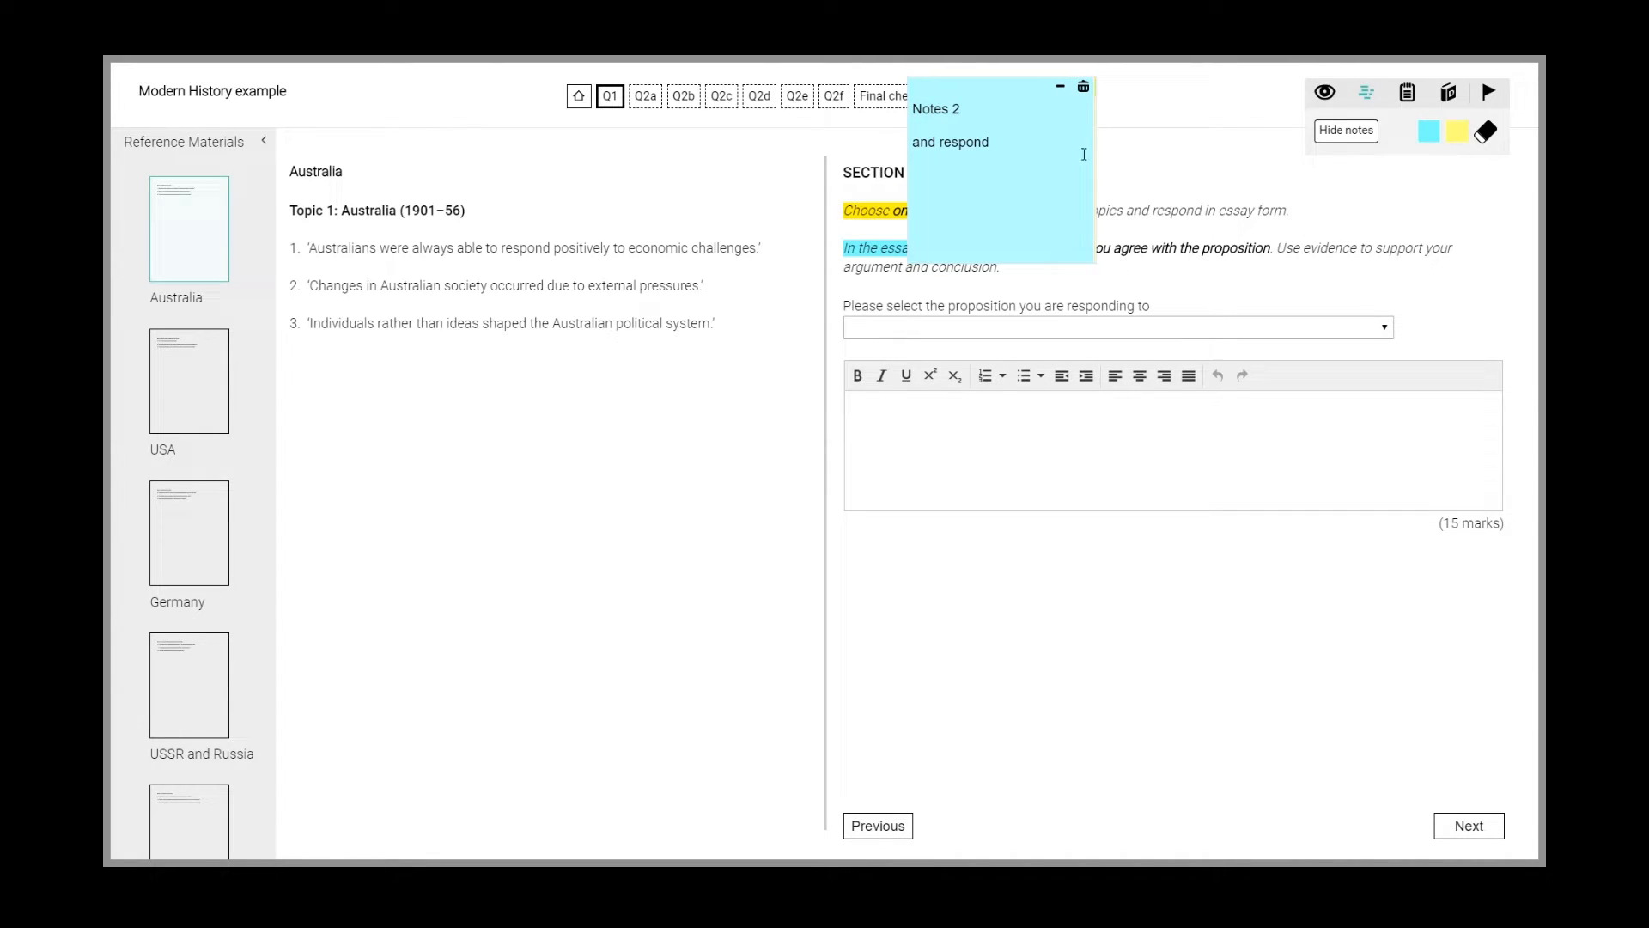
left_click(1453, 131)
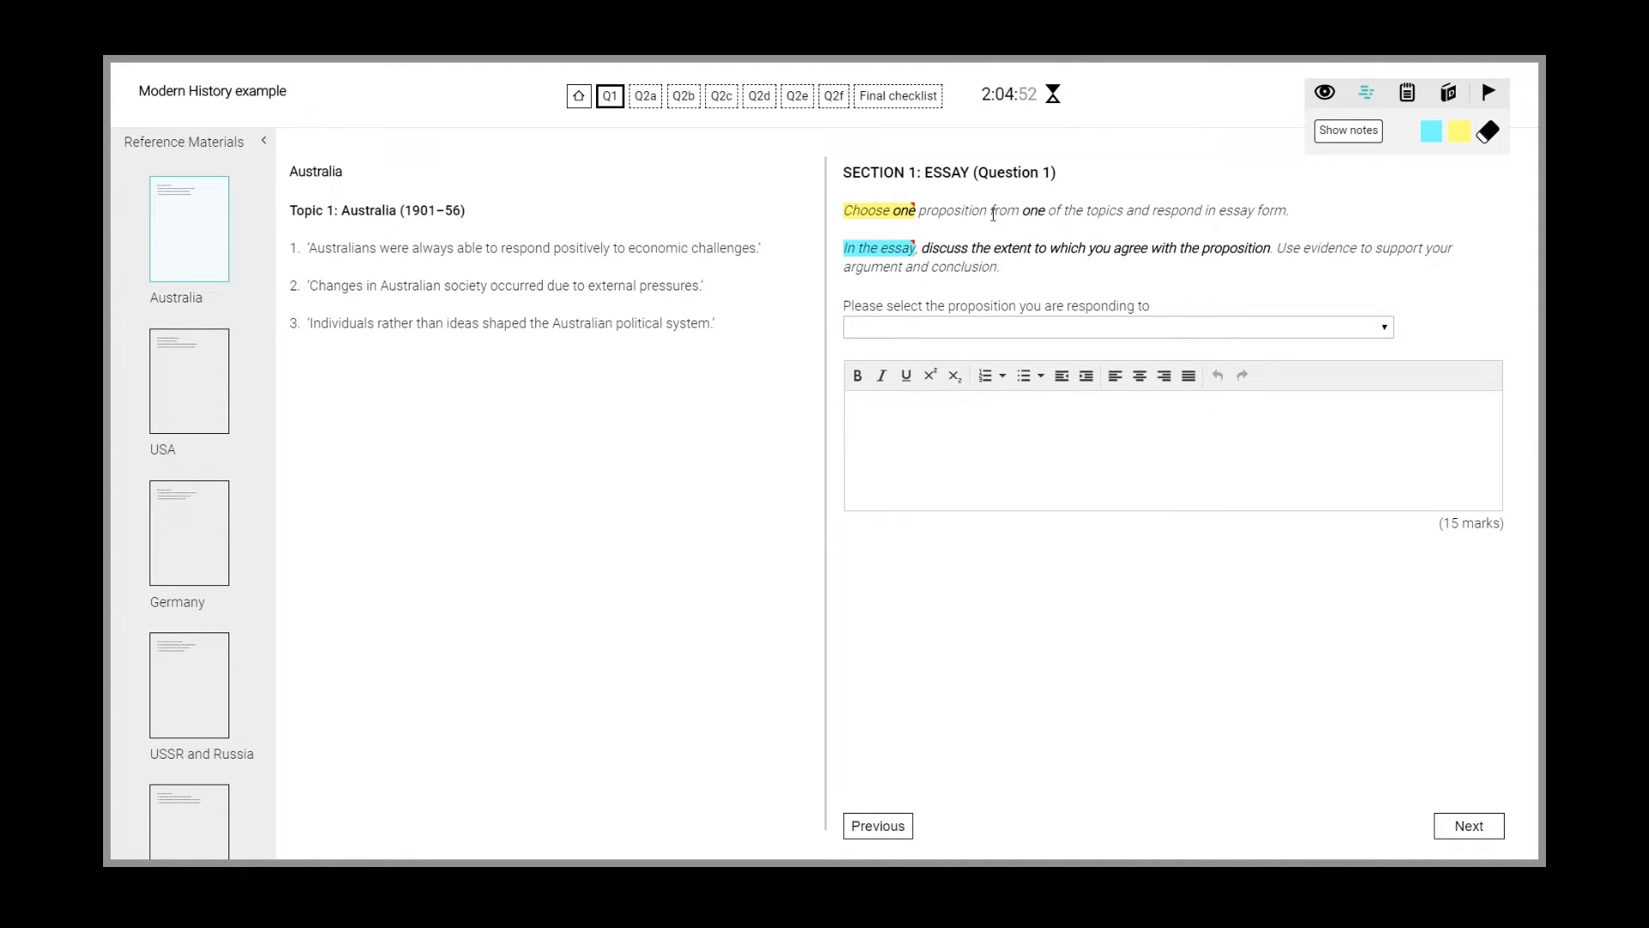
mouse_move(1346, 140)
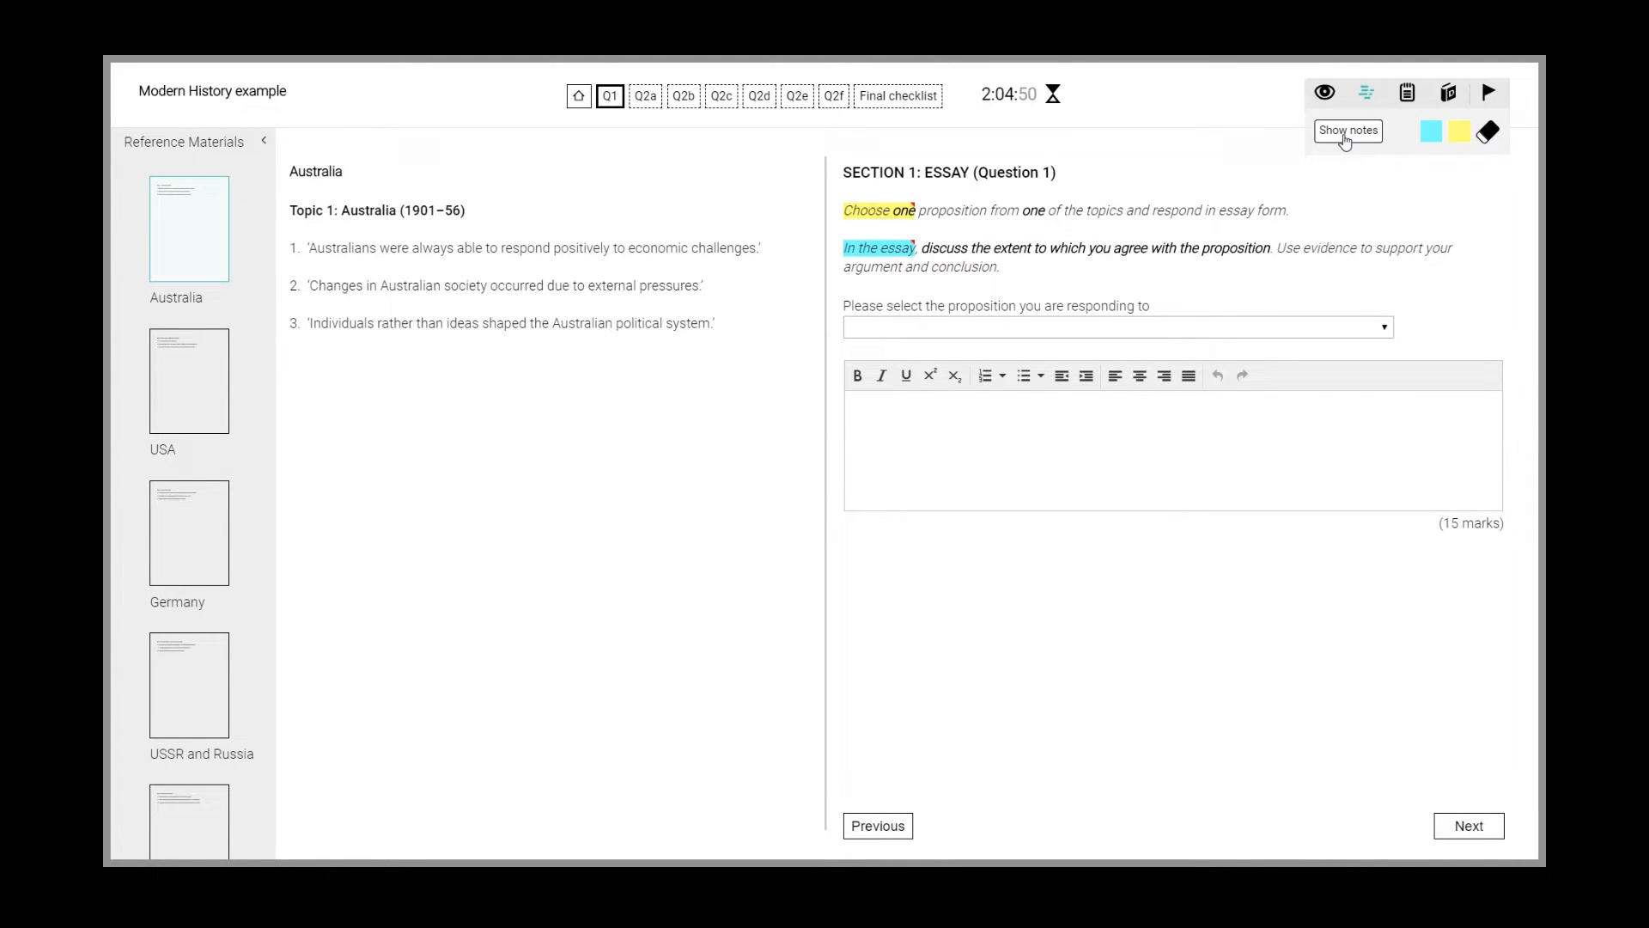
left_click(1348, 130)
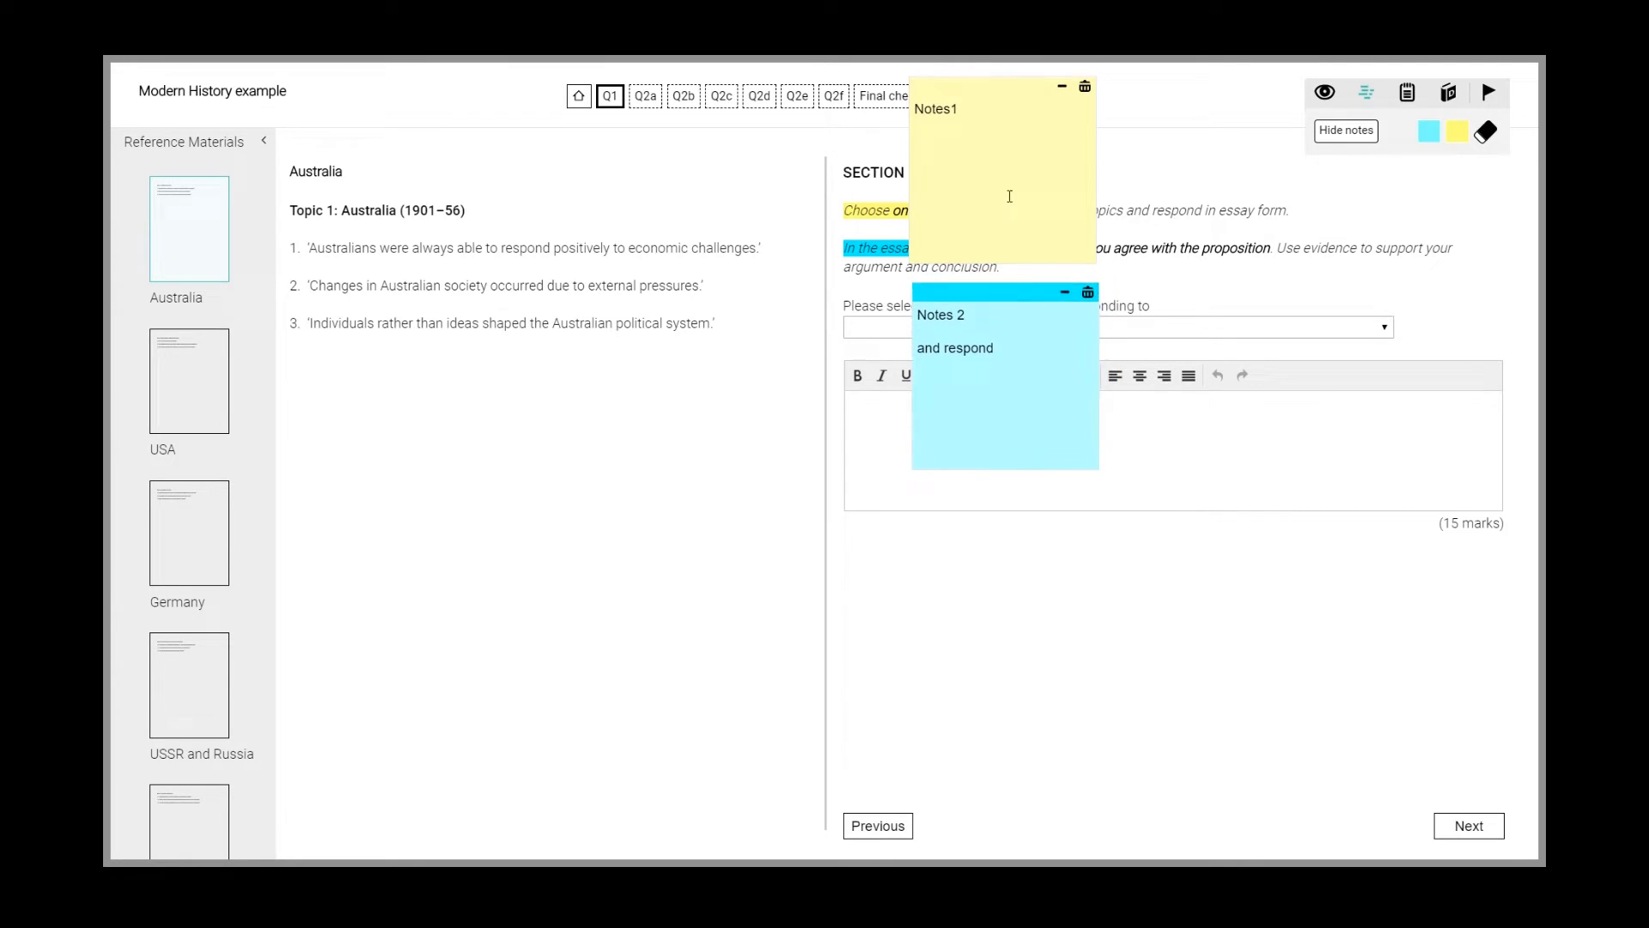
left_click(1346, 130)
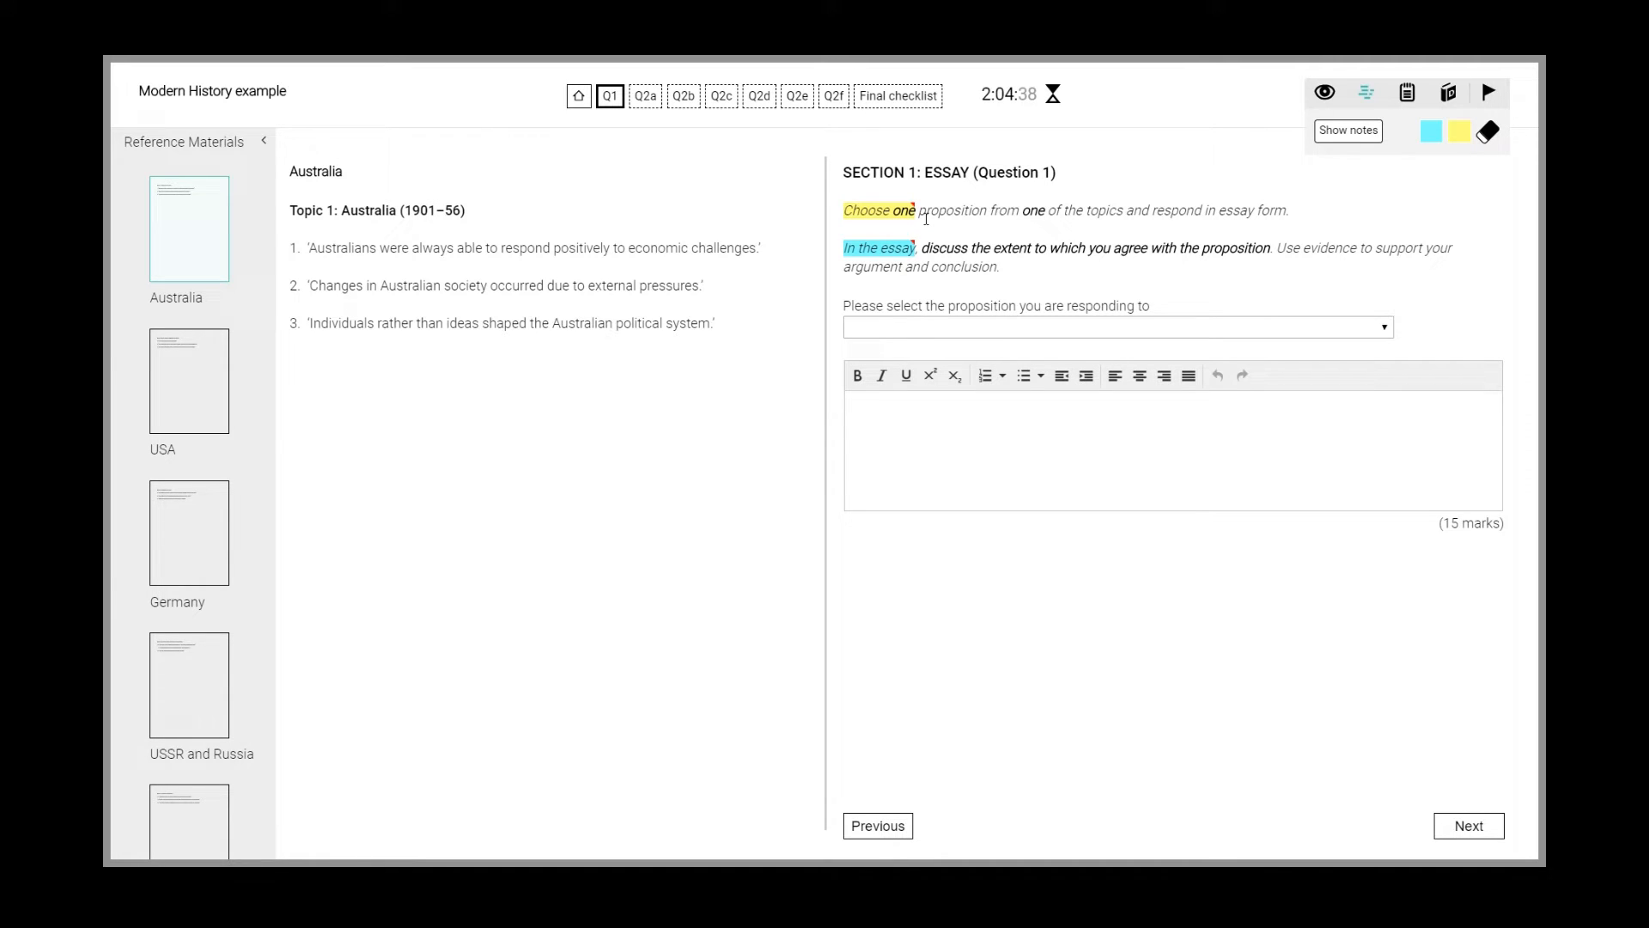
mouse_move(1474, 215)
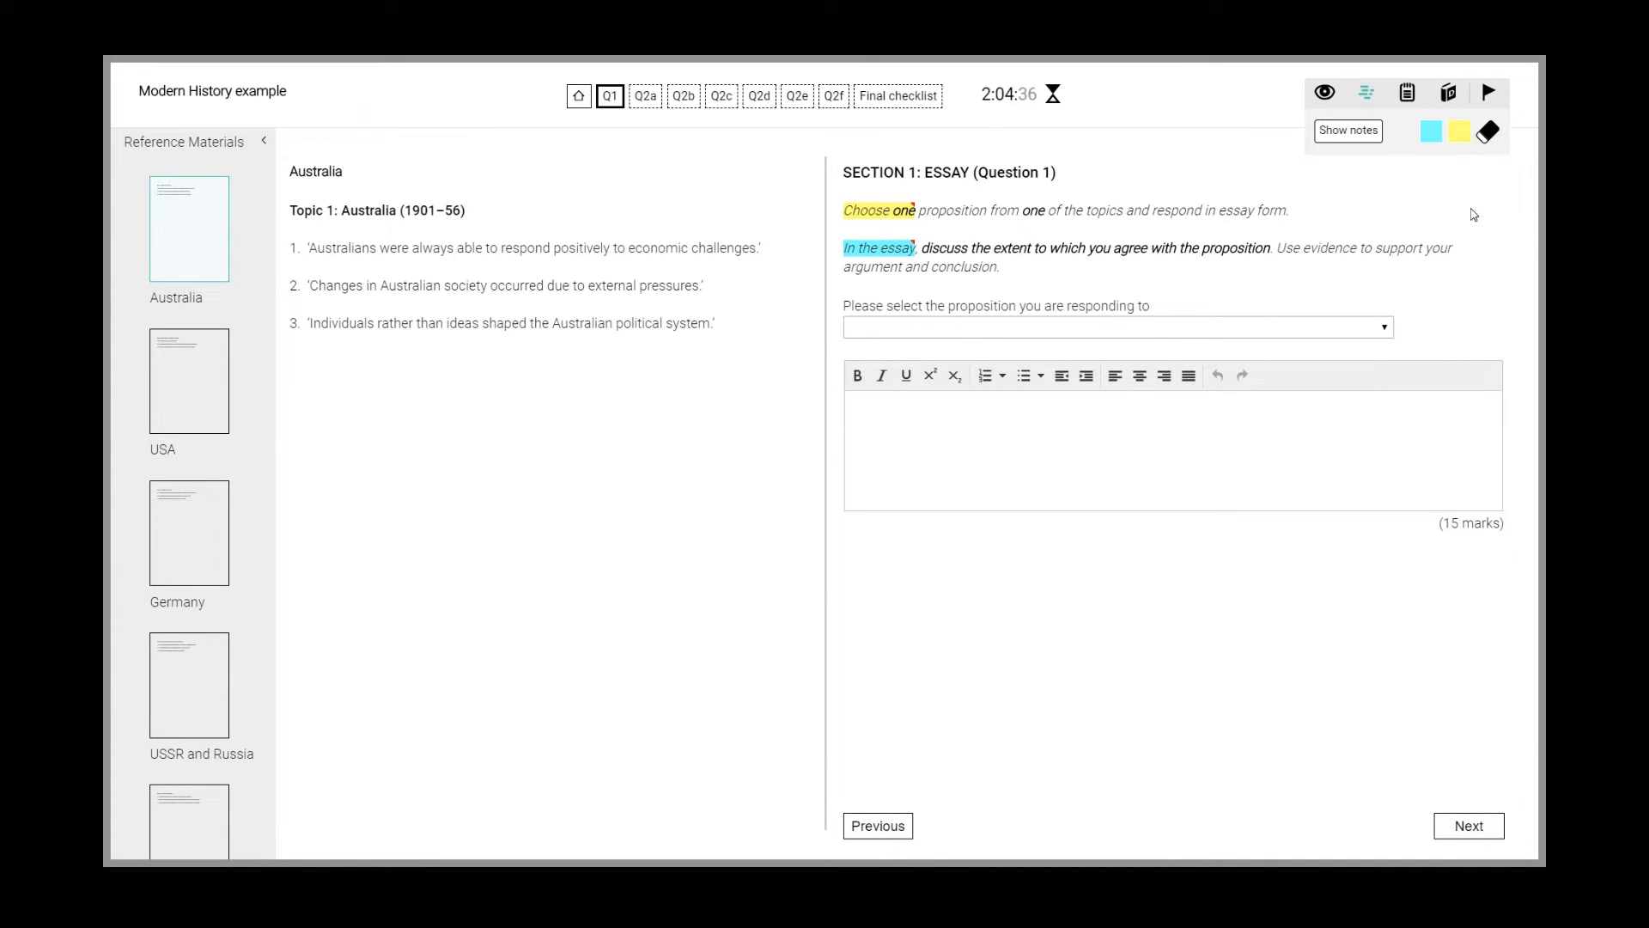